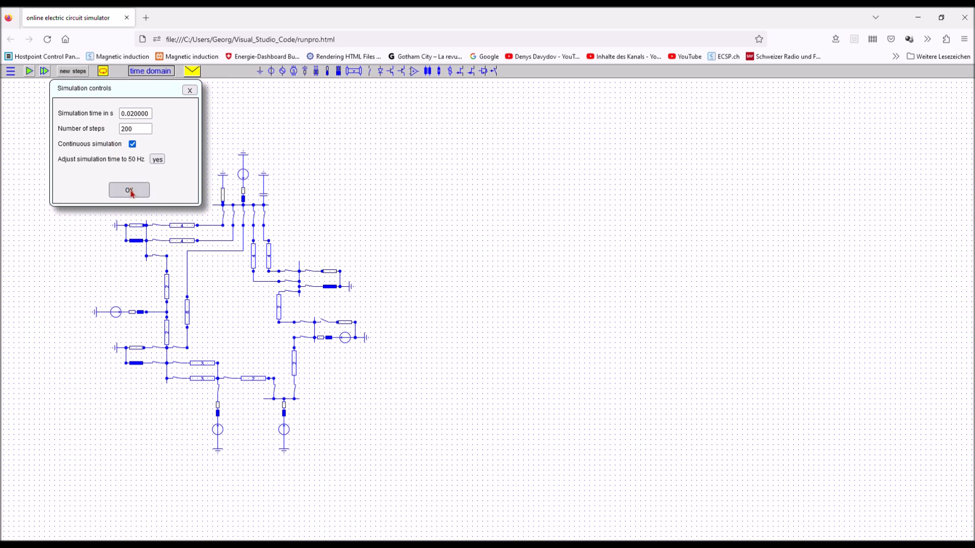
Step: Confirm the simulation settings of 0.020000 s, 200 steps and continuous simulation
{"action": "left_click", "coordinate": [128, 189]}
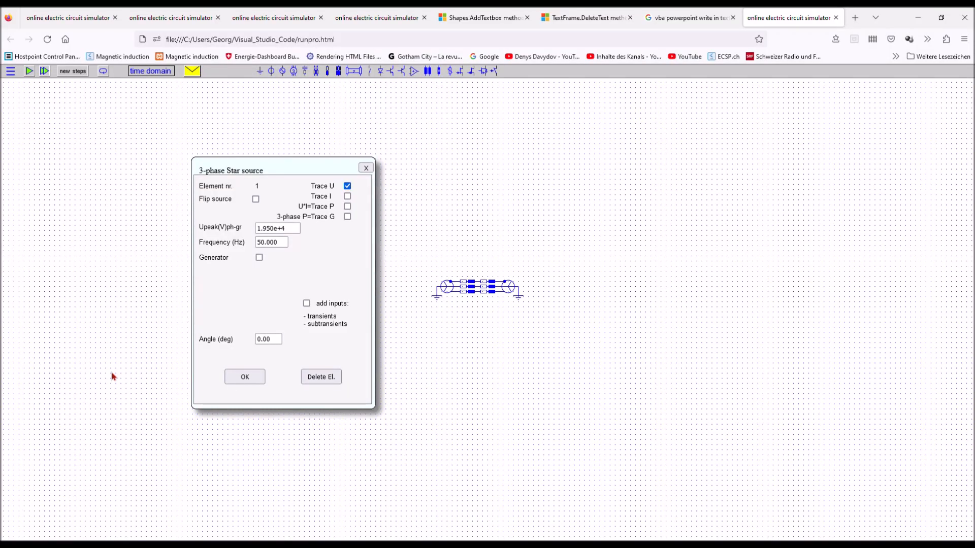
{"action": "mouse_move", "coordinate": [914, 93]}
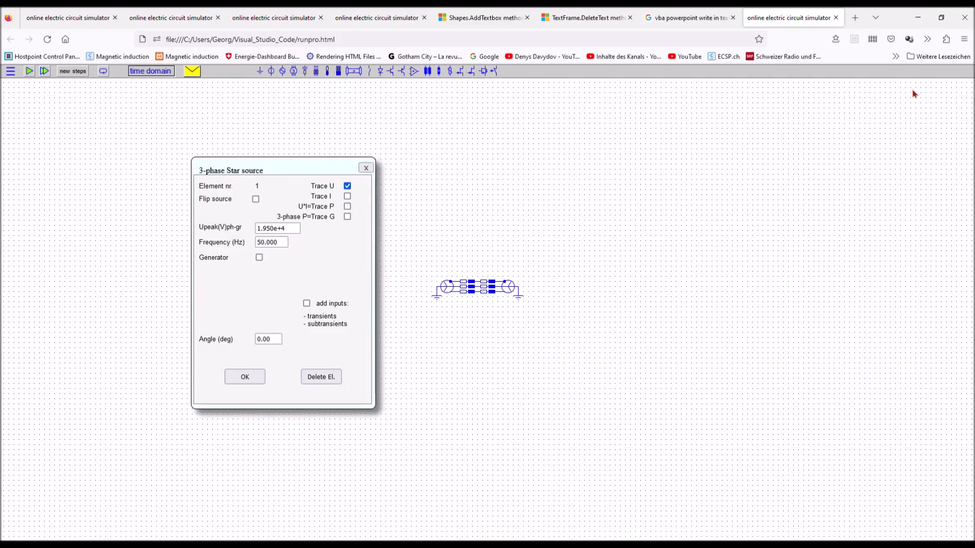
{"action": "mouse_move", "coordinate": [928, 76]}
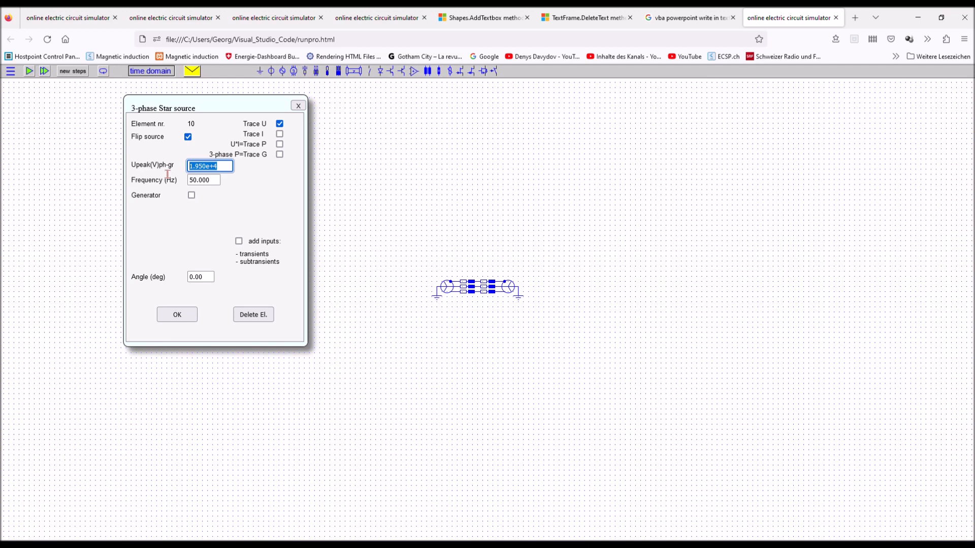
Step: Enter 0 as element 10's peak phase-to-ground voltage
{"action": "type", "text": "0"}
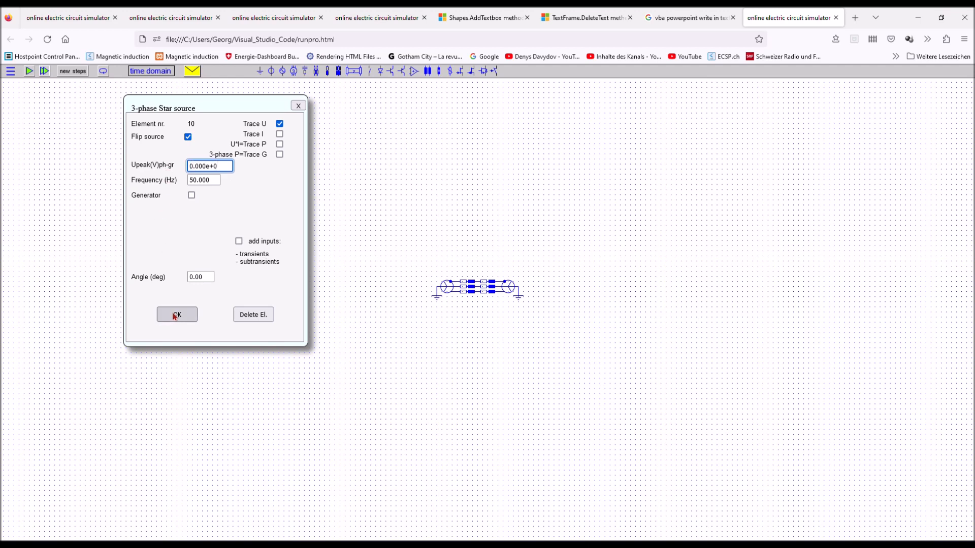
Step: Apply the 0 V source setting and run the simulation for 0.040000 s
{"action": "left_click", "coordinate": [177, 314]}
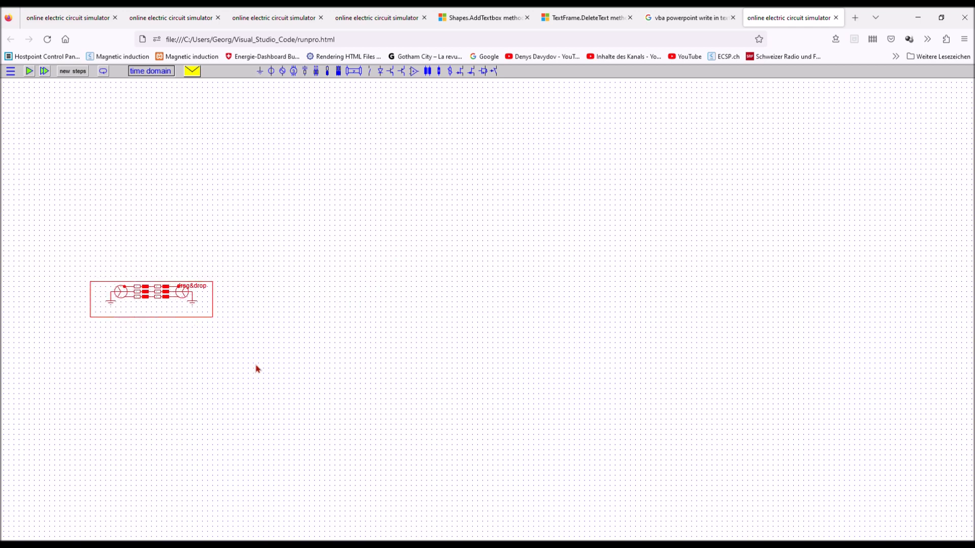
{"action": "left_click", "coordinate": [73, 70]}
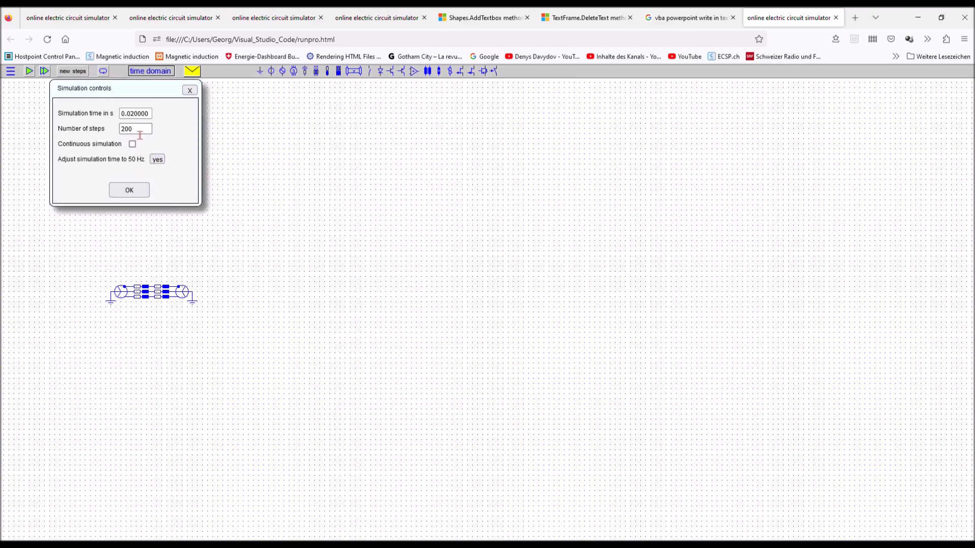
{"action": "left_click", "coordinate": [135, 113]}
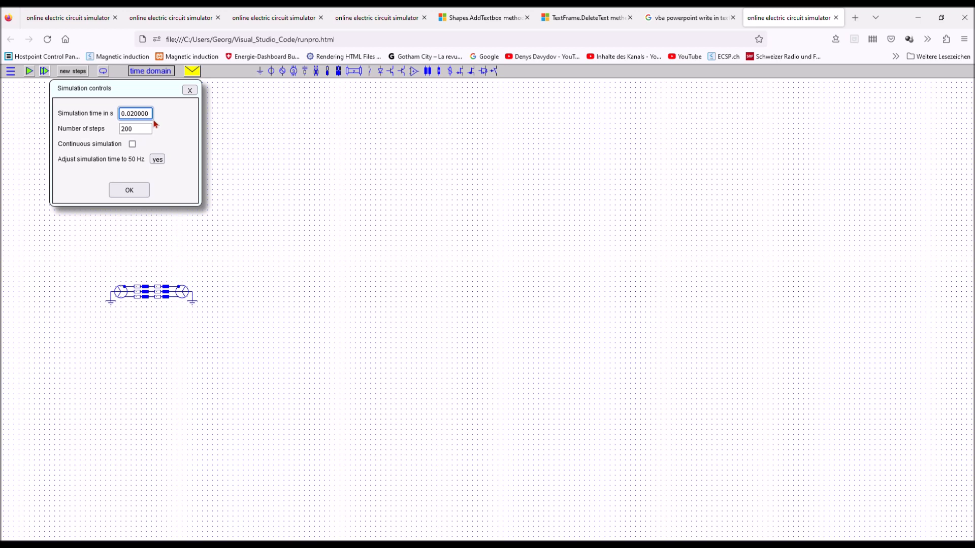
{"action": "type", "text": "0.040000"}
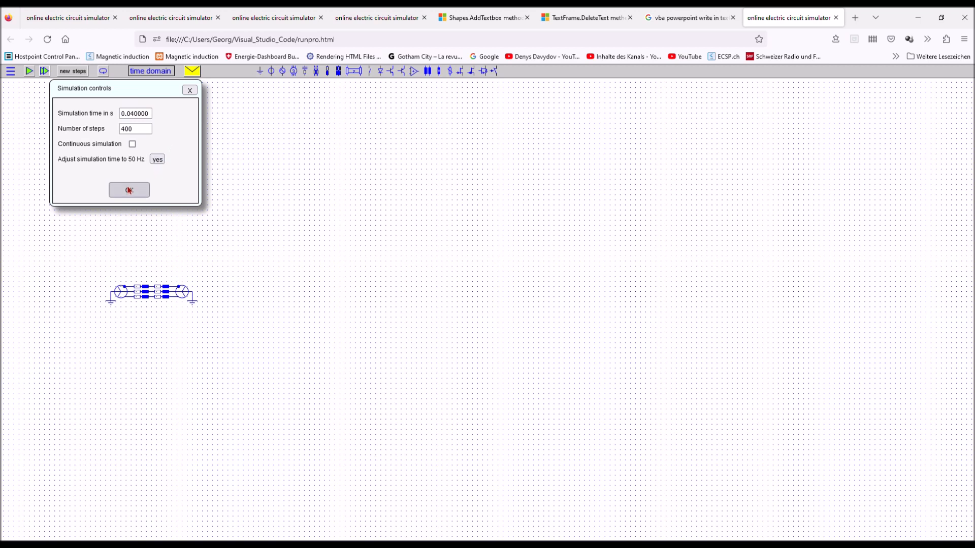
{"action": "left_click", "coordinate": [128, 190]}
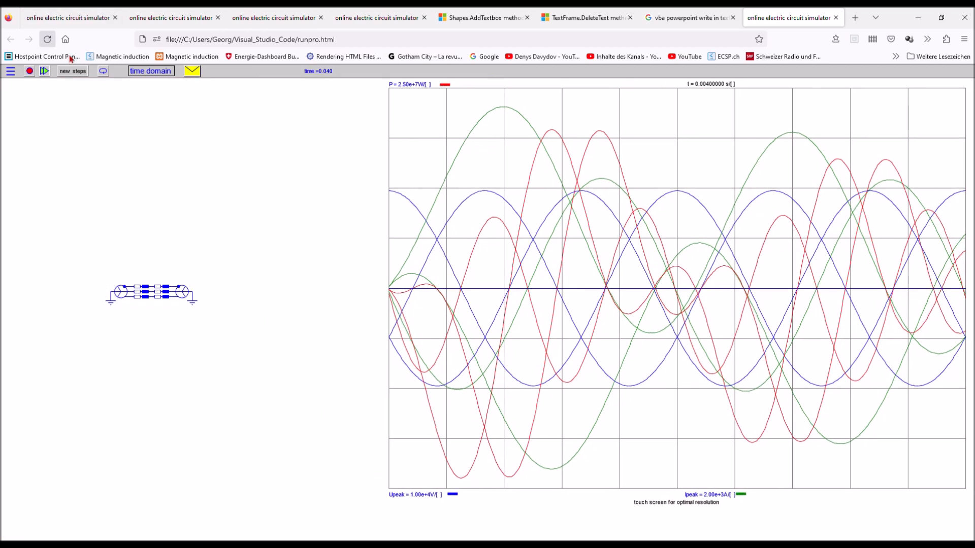
Step: Continue the simulation past 0.04 s, then reopen element 10's source settings
{"action": "left_click", "coordinate": [102, 70]}
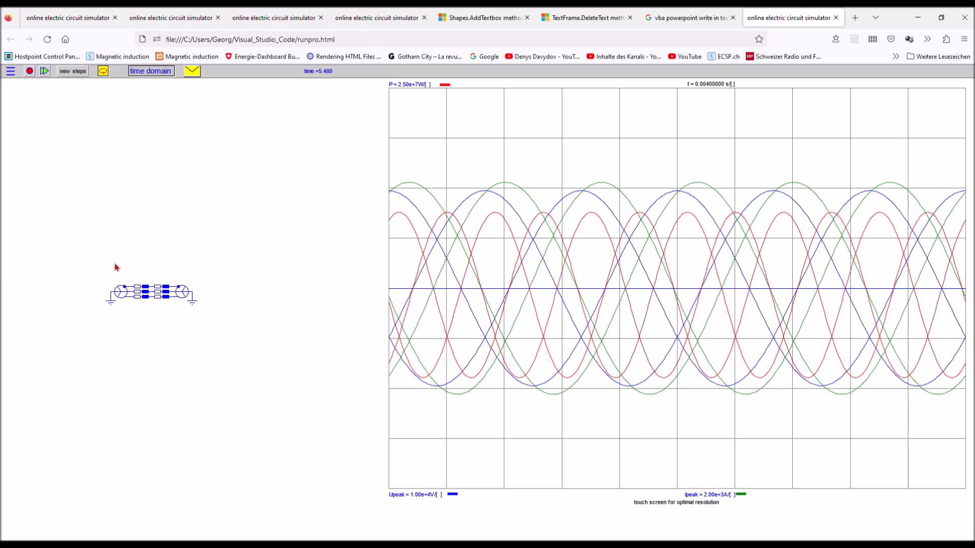
{"action": "double_click", "coordinate": [150, 293]}
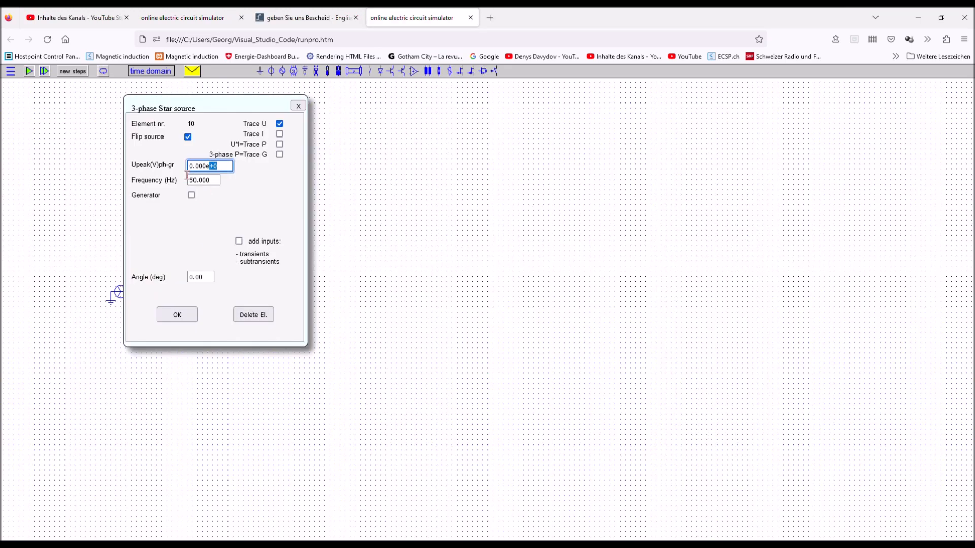
Step: Set element 10's peak to 19500 V, inspect both sources, toggle the right one's Generator option
{"action": "type", "text": "1"}
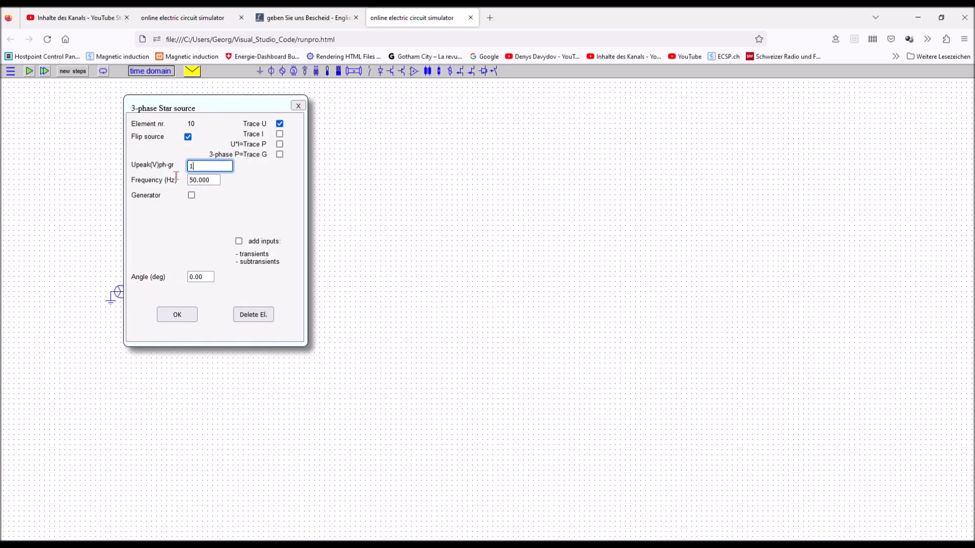
{"action": "type", "text": "9500"}
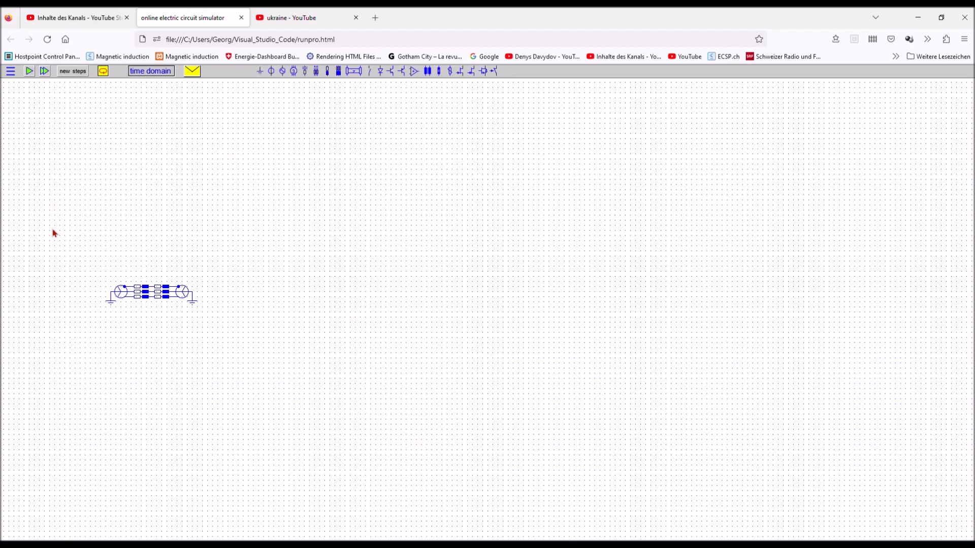
{"action": "double_click", "coordinate": [151, 293]}
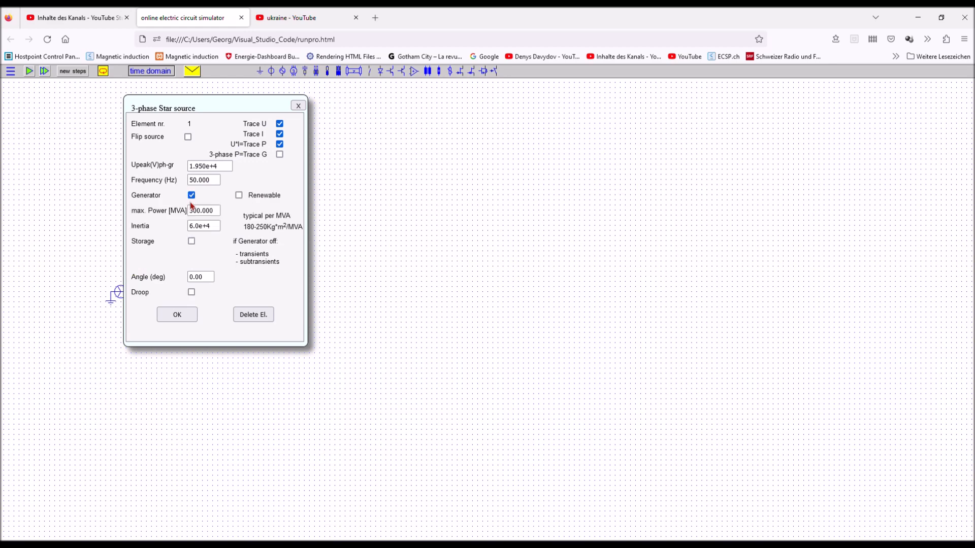
{"action": "left_click", "coordinate": [177, 314]}
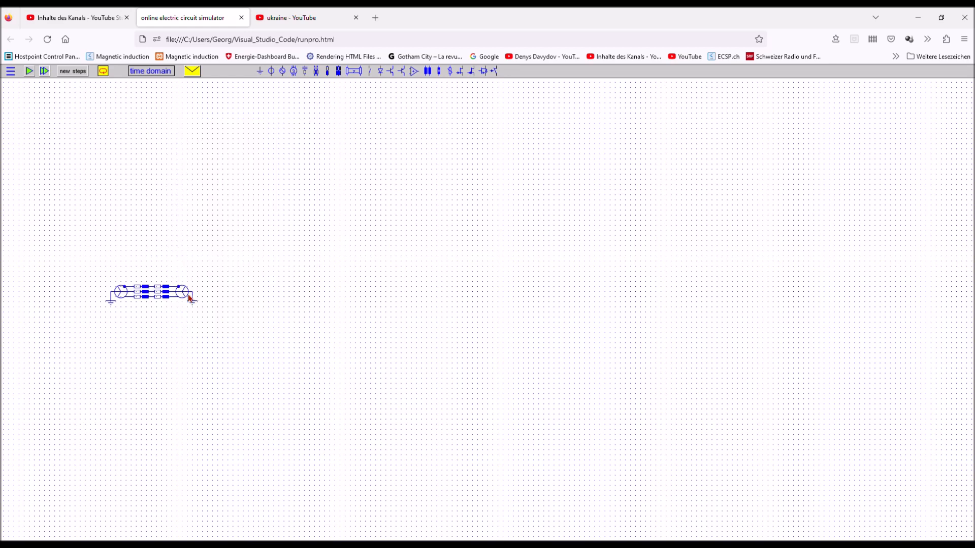
{"action": "double_click", "coordinate": [153, 292]}
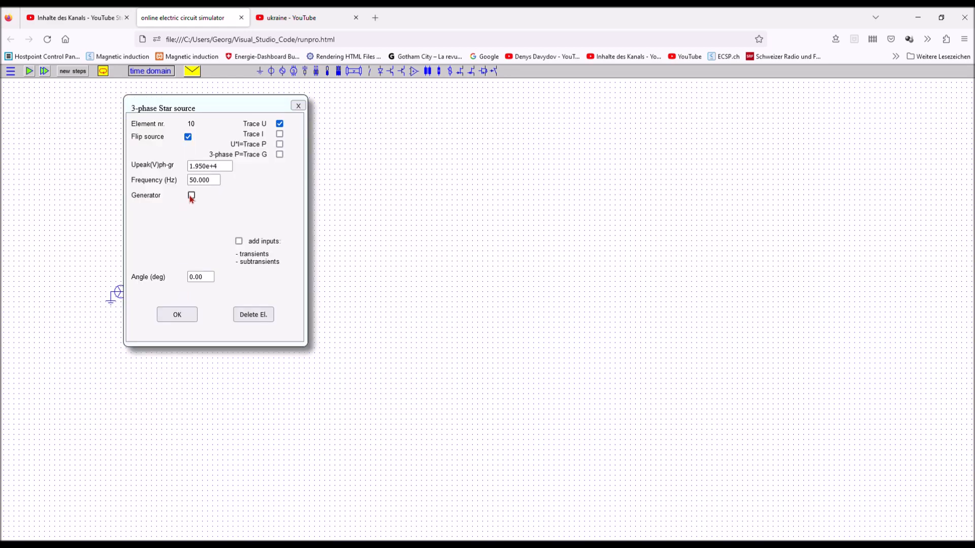
{"action": "left_click", "coordinate": [192, 194]}
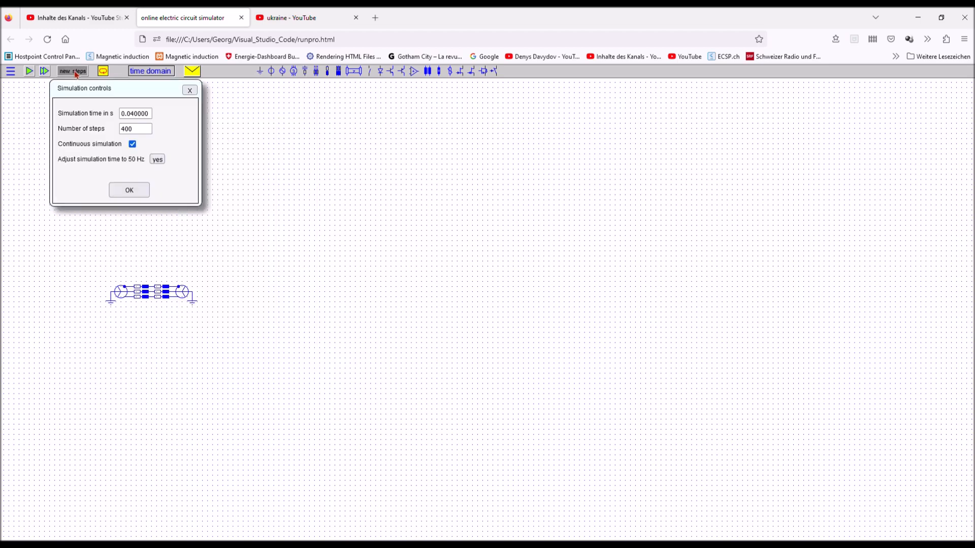
Step: Close the Simulation controls dialog, keeping the current time and step settings
{"action": "left_click", "coordinate": [129, 190]}
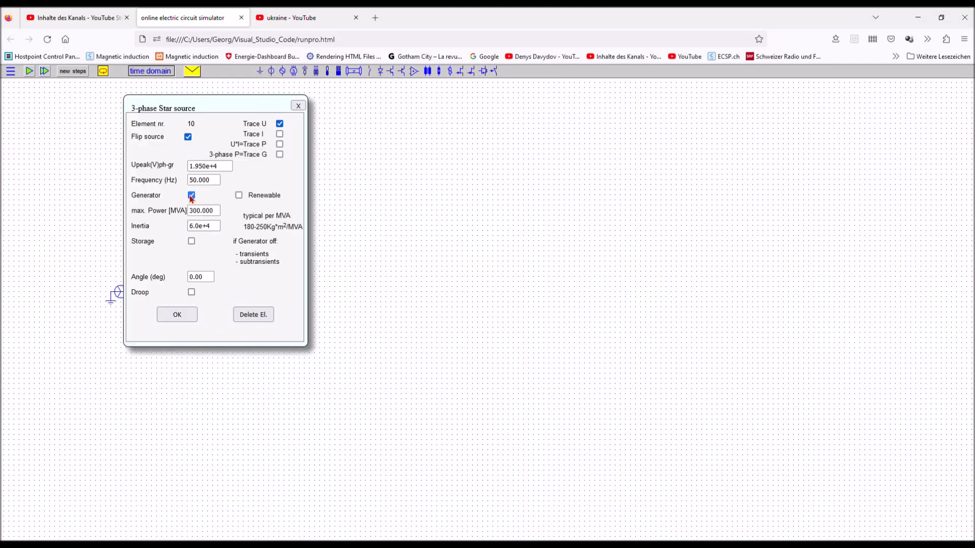
Step: Confirm the right source's generator settings and reconfirm the simulation time and steps
{"action": "left_click", "coordinate": [177, 314]}
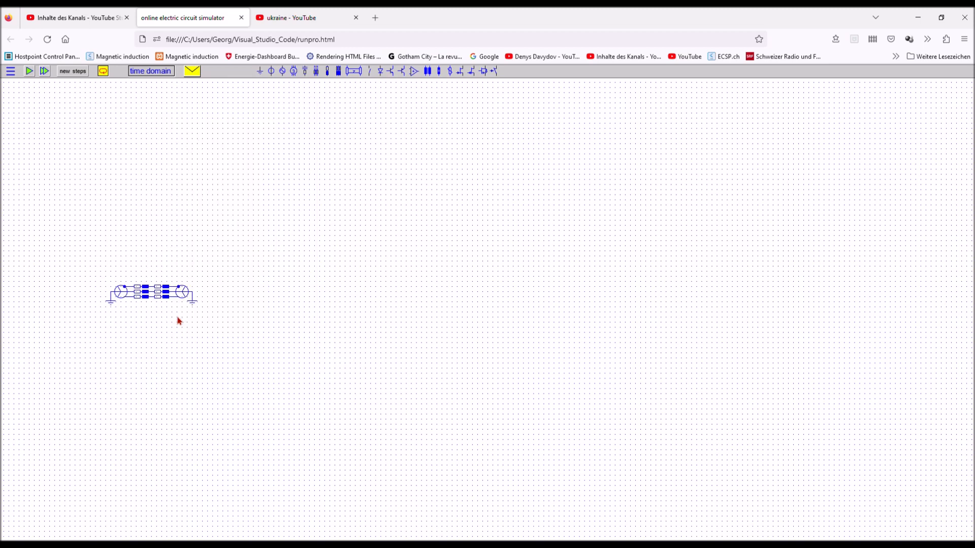
{"action": "left_click", "coordinate": [73, 70]}
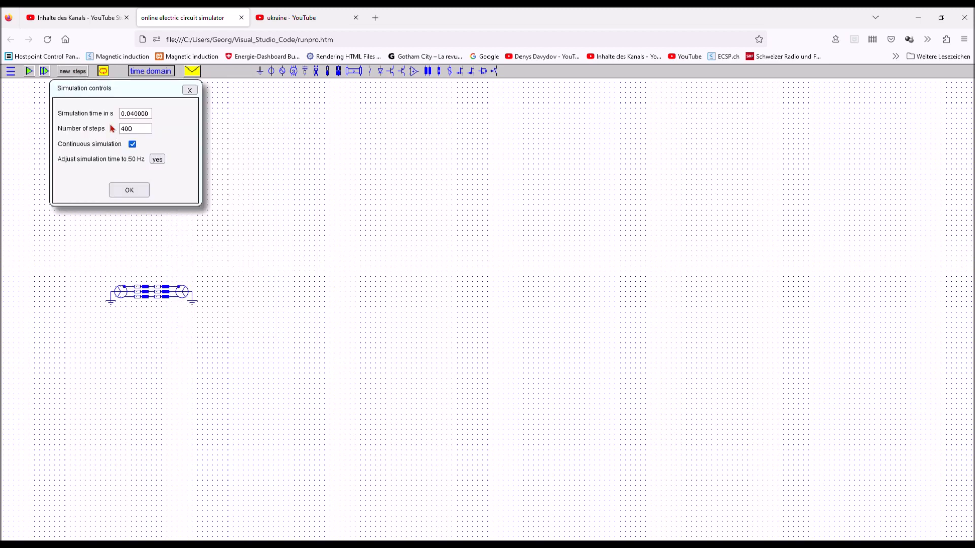
{"action": "left_click", "coordinate": [129, 189]}
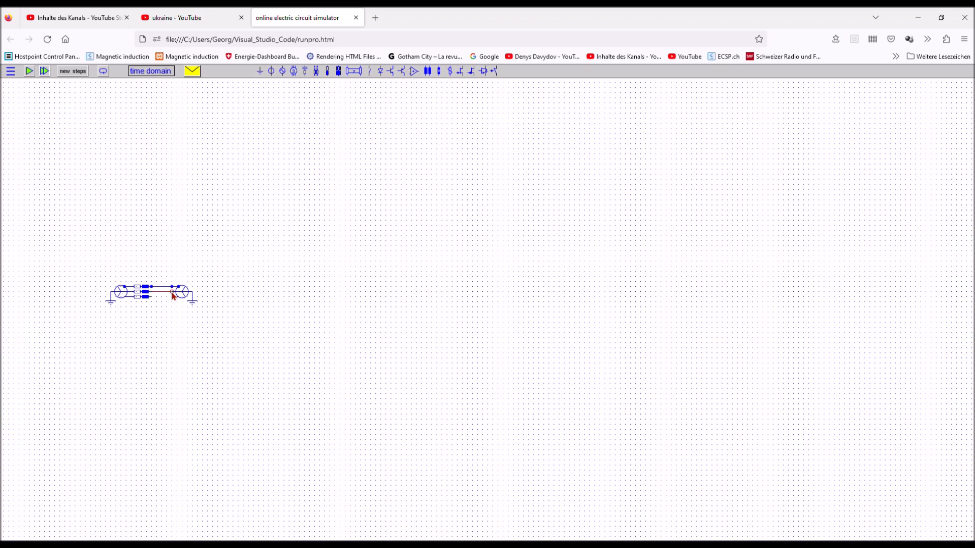
Step: Switch the right source, element 7, from generator to plain source mode
{"action": "double_click", "coordinate": [175, 292]}
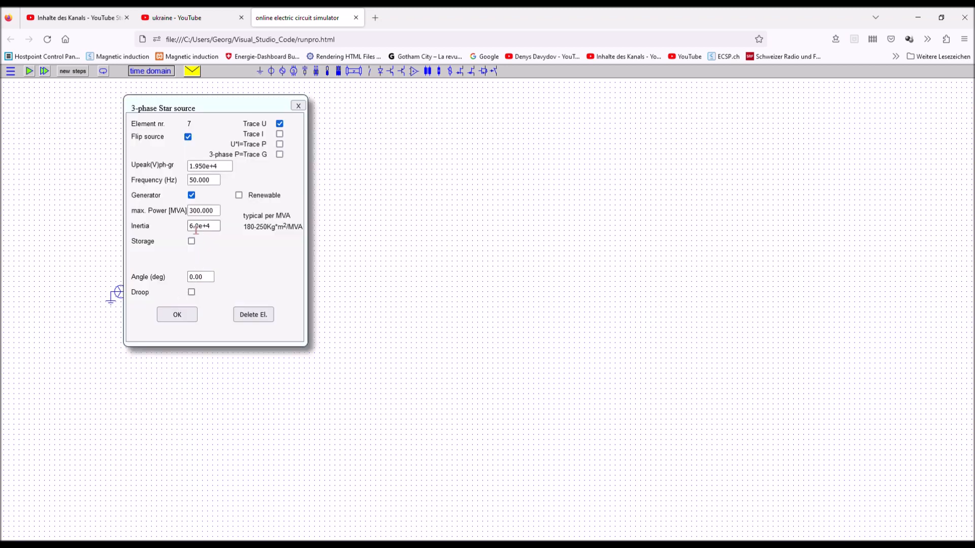
{"action": "left_click", "coordinate": [191, 195]}
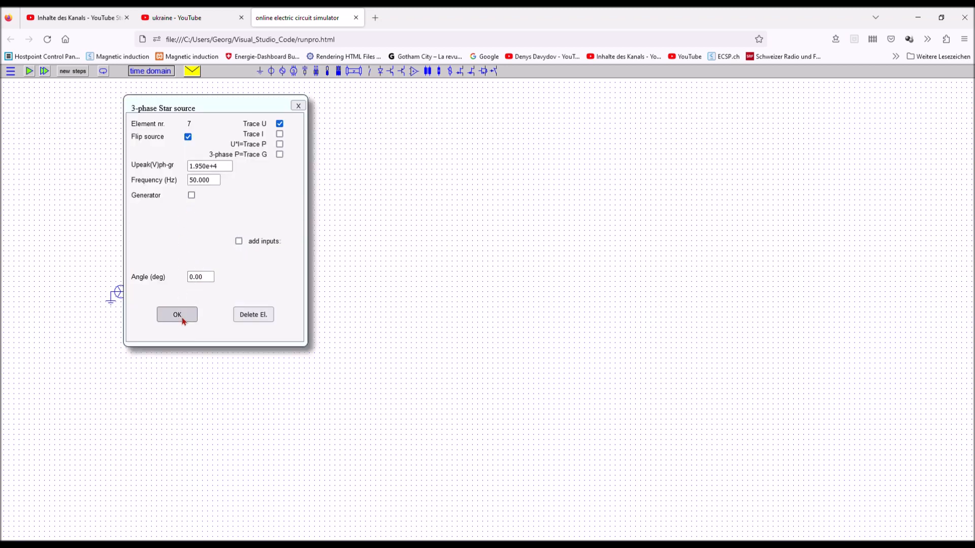
{"action": "left_click", "coordinate": [177, 315]}
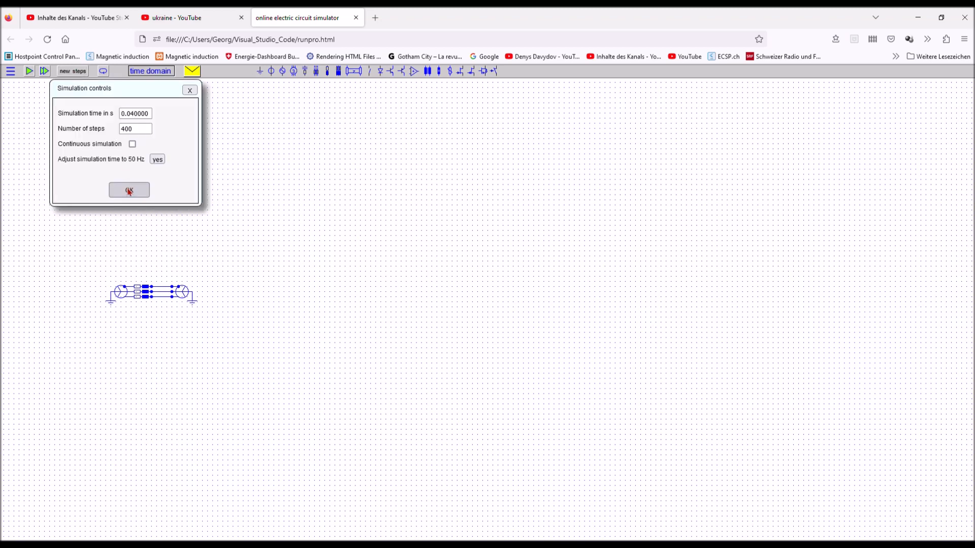
{"action": "left_click", "coordinate": [128, 189]}
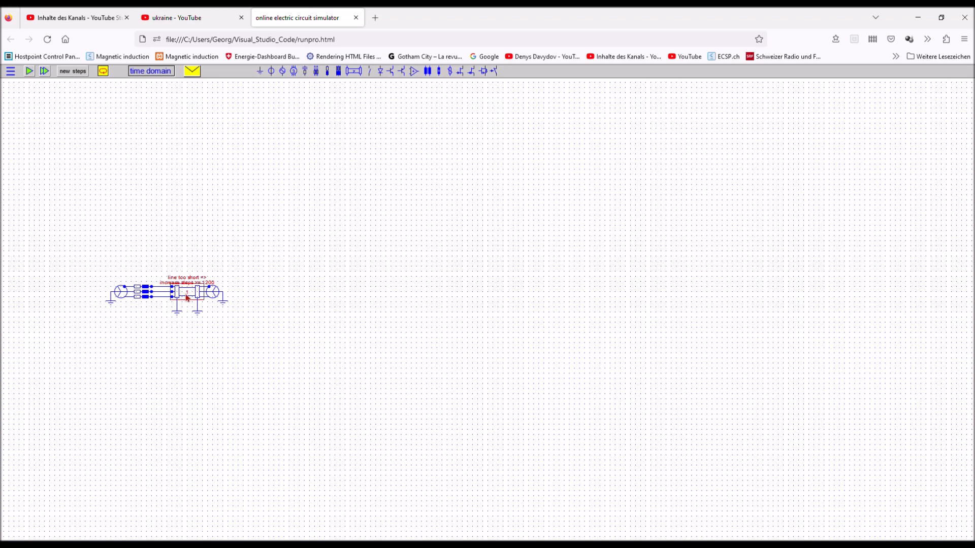
Step: Set Number of steps to 2000 with Continuous simulation ticked
{"action": "left_click", "coordinate": [185, 292]}
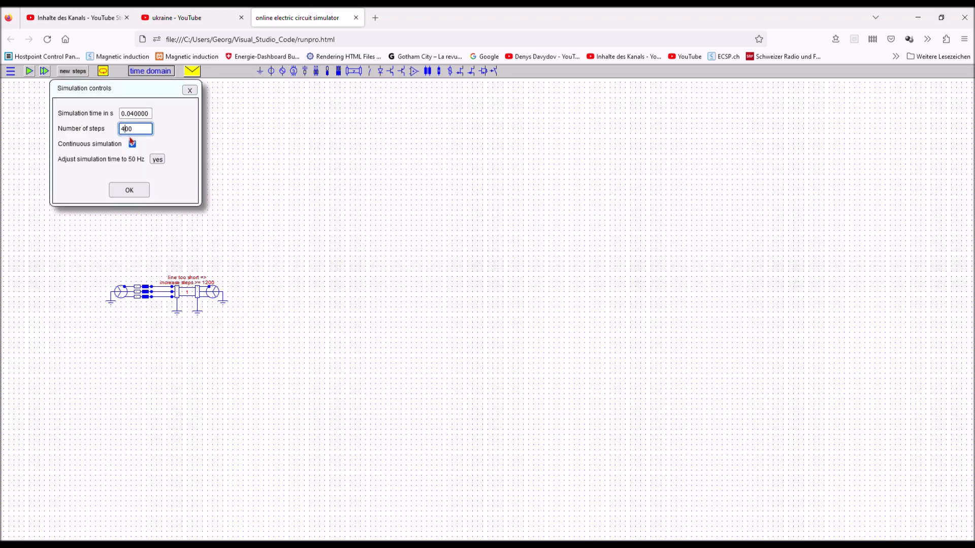
{"action": "type", "text": "2000"}
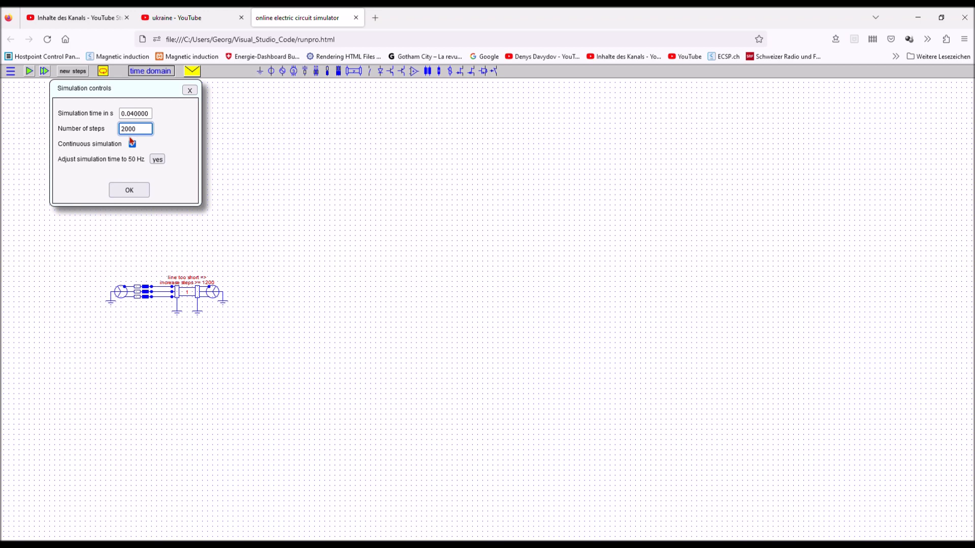
{"action": "left_click", "coordinate": [131, 143]}
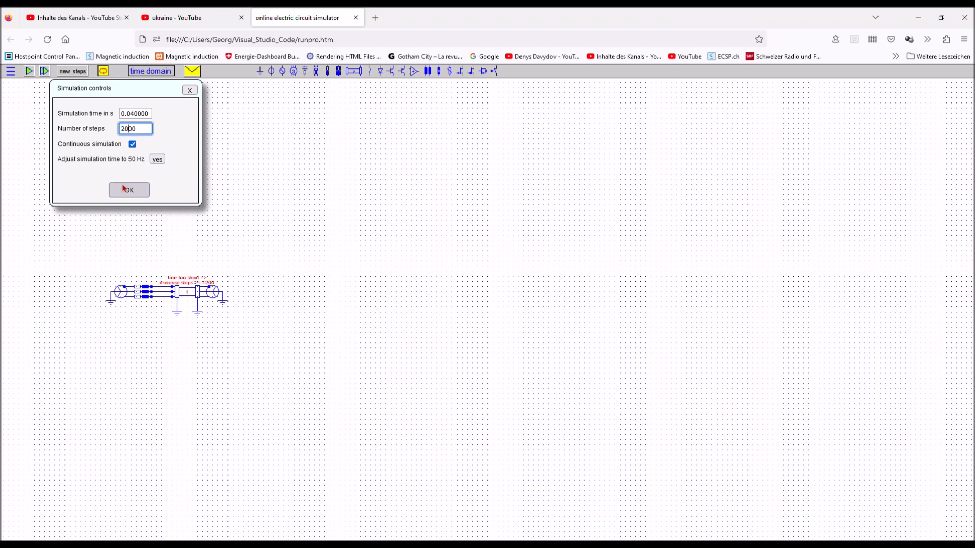
{"action": "left_click", "coordinate": [128, 189]}
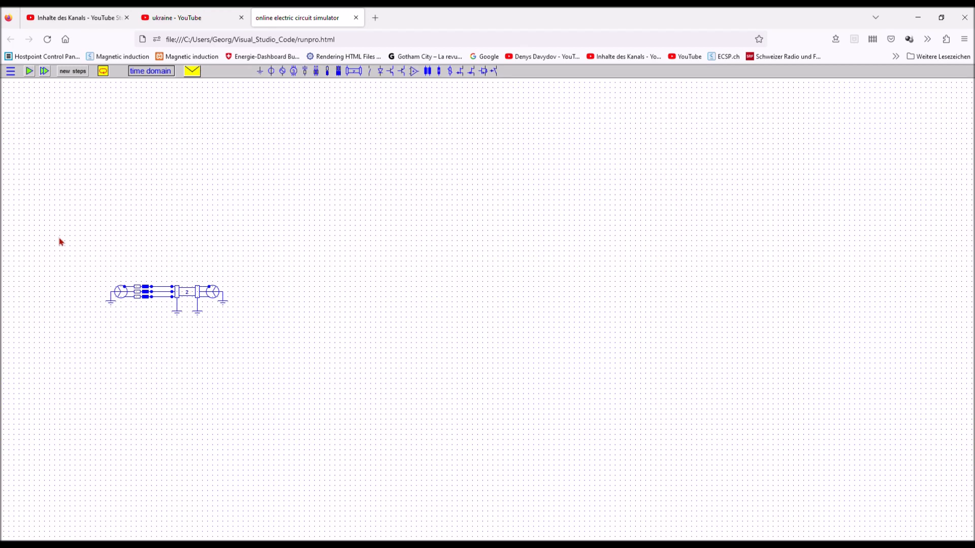
{"action": "mouse_move", "coordinate": [122, 316]}
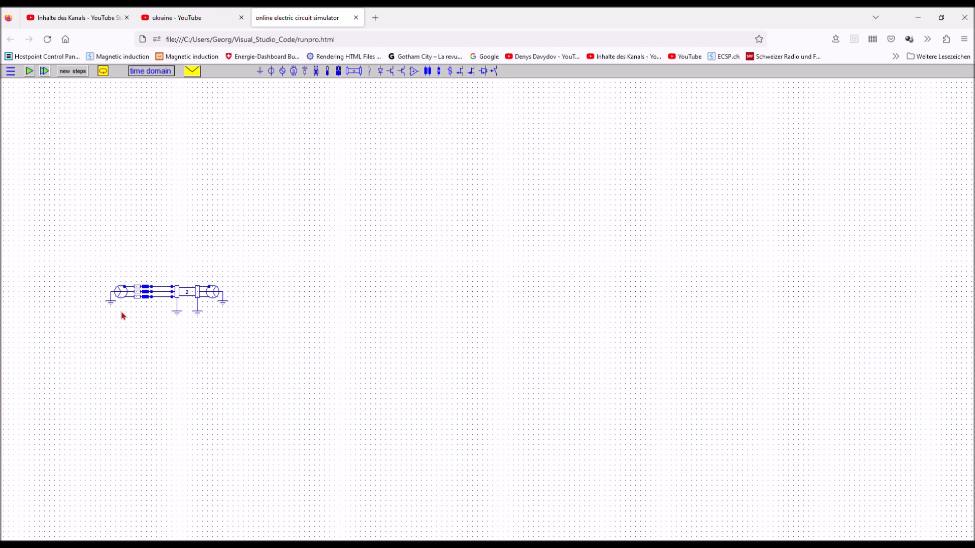
{"action": "double_click", "coordinate": [122, 293]}
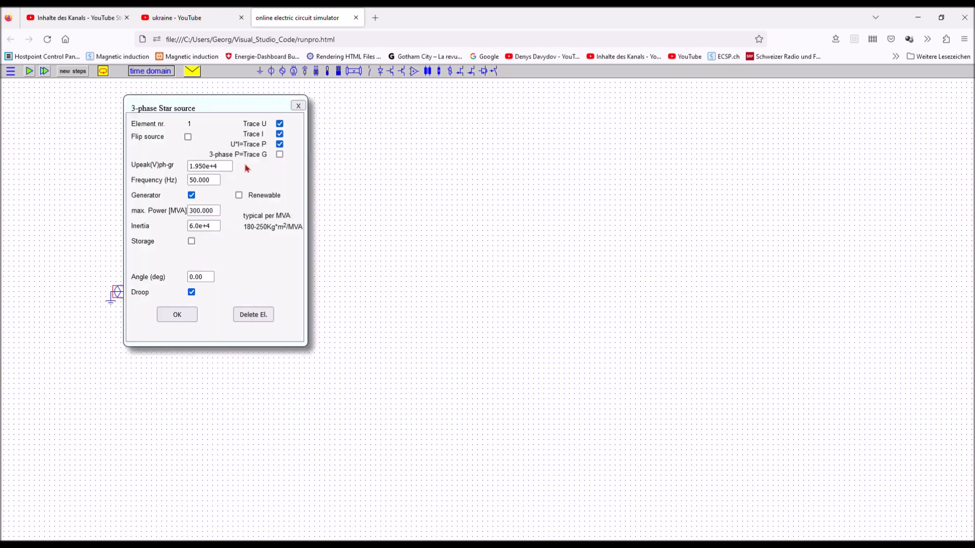
{"action": "left_click", "coordinate": [178, 314]}
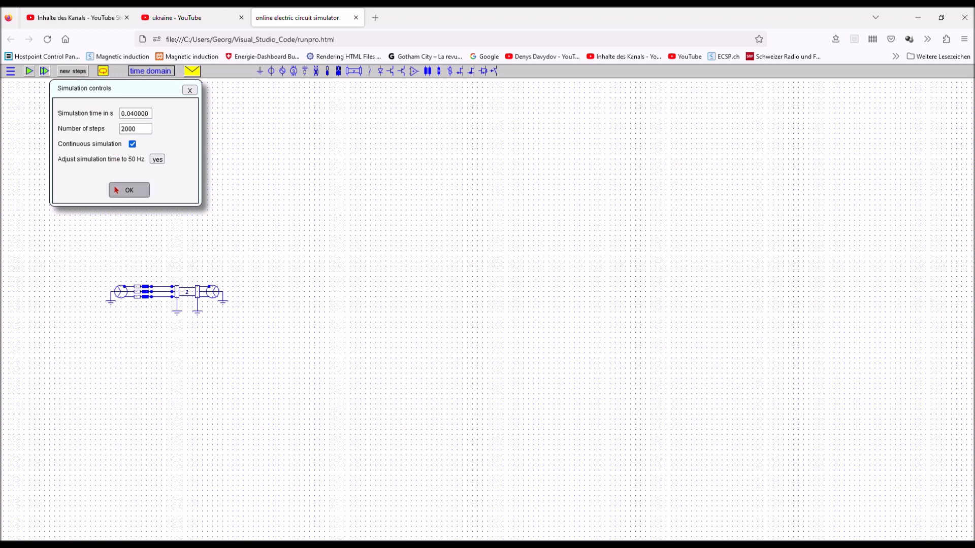
{"action": "left_click", "coordinate": [129, 189]}
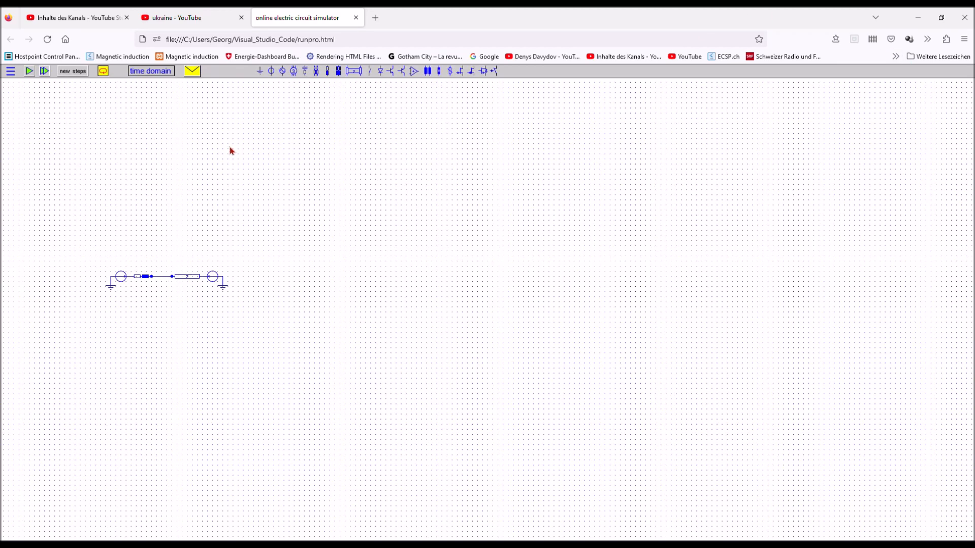
{"action": "mouse_move", "coordinate": [428, 177]}
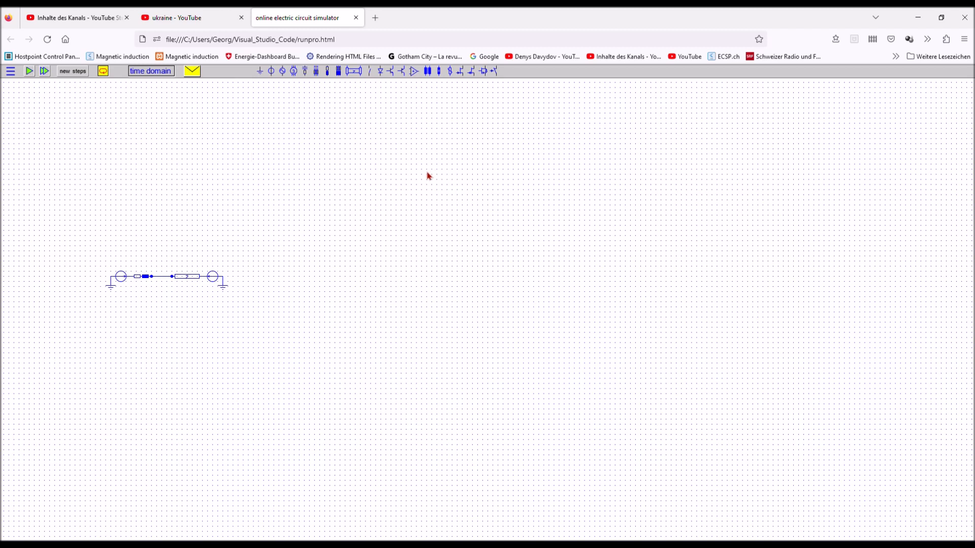
Step: Reopen the simulation settings and confirm them for the single-line circuit run
{"action": "left_click", "coordinate": [72, 70]}
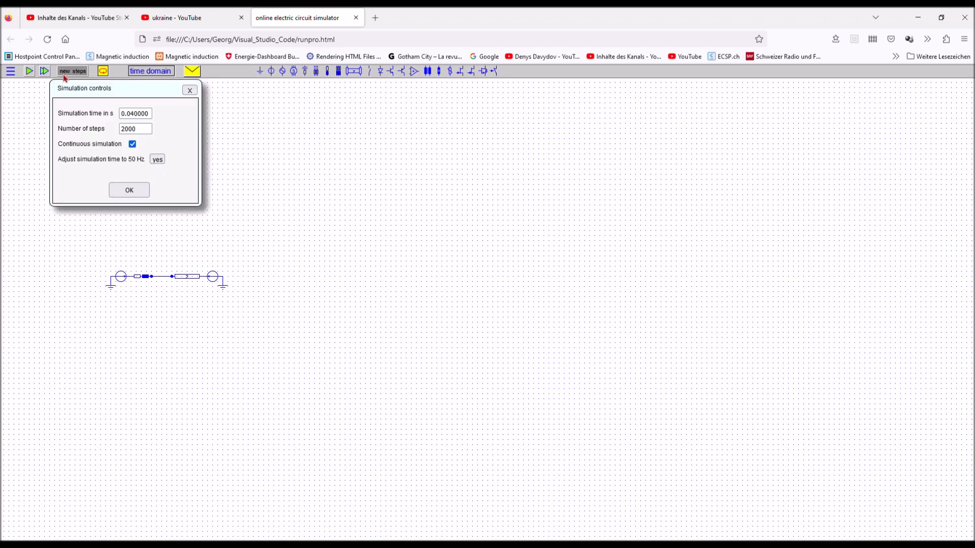
{"action": "left_click", "coordinate": [128, 189]}
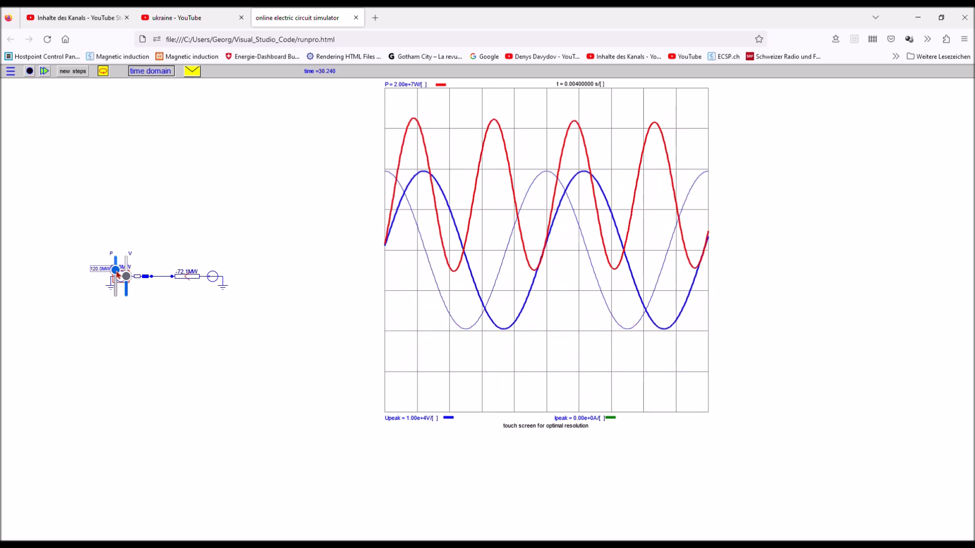
Step: Switch the simulator to phasor analysis and confirm a 50 Hz nominal frequency
{"action": "left_click", "coordinate": [150, 70]}
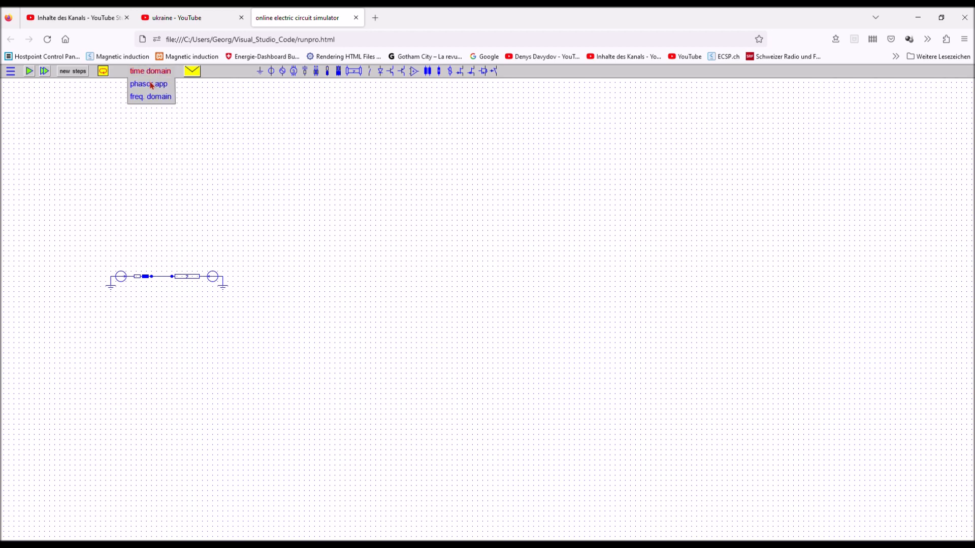
{"action": "left_click", "coordinate": [148, 84]}
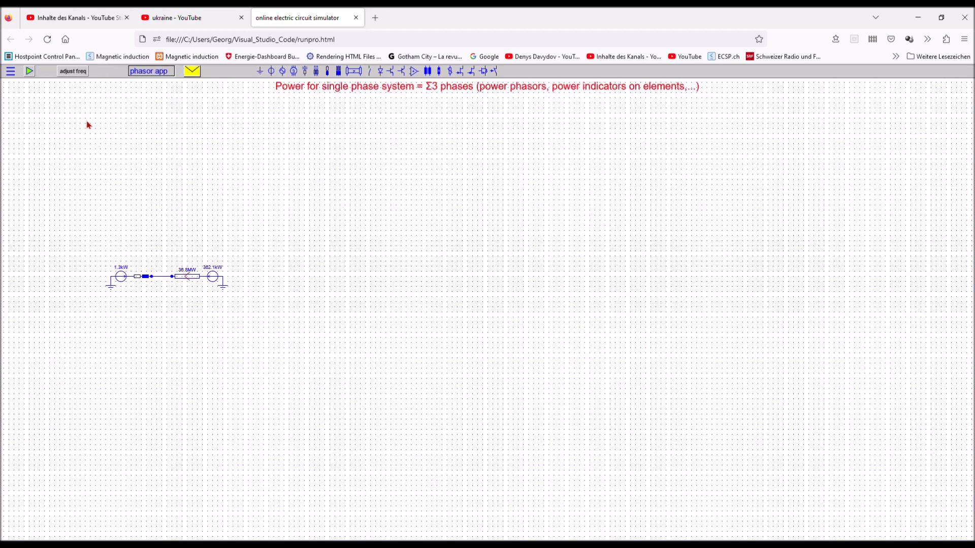
{"action": "left_click", "coordinate": [72, 71]}
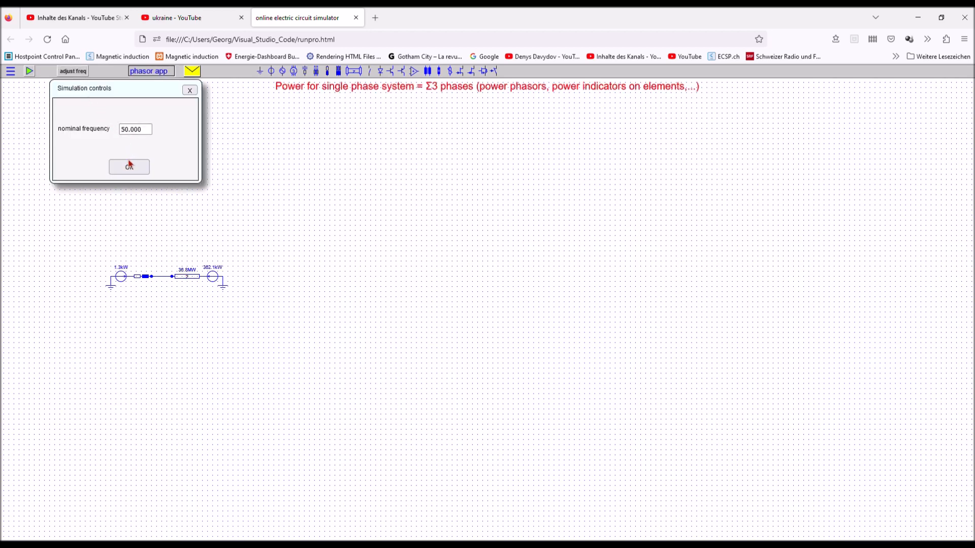
{"action": "left_click", "coordinate": [129, 167]}
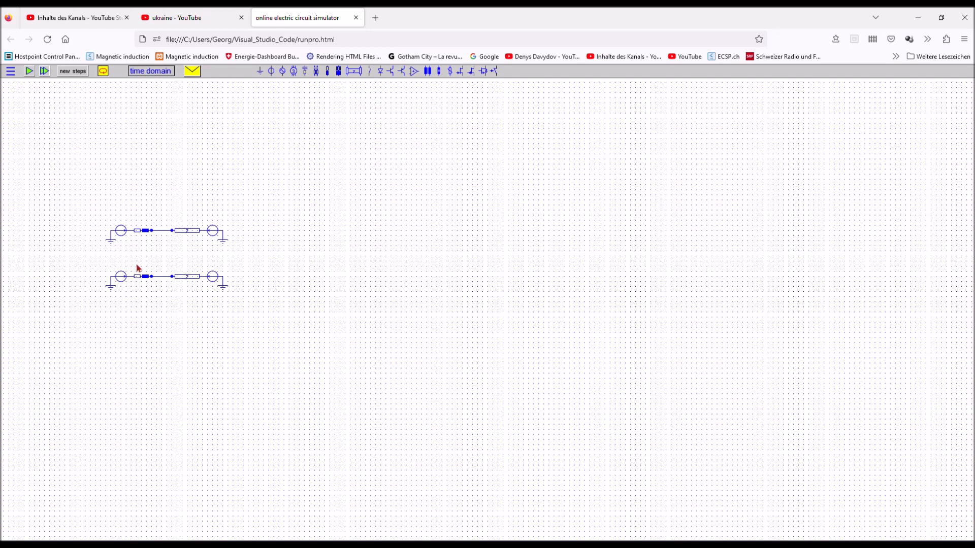
Step: Inspect the new source's settings, leaving the source and simulation settings unchanged
{"action": "left_click", "coordinate": [121, 230]}
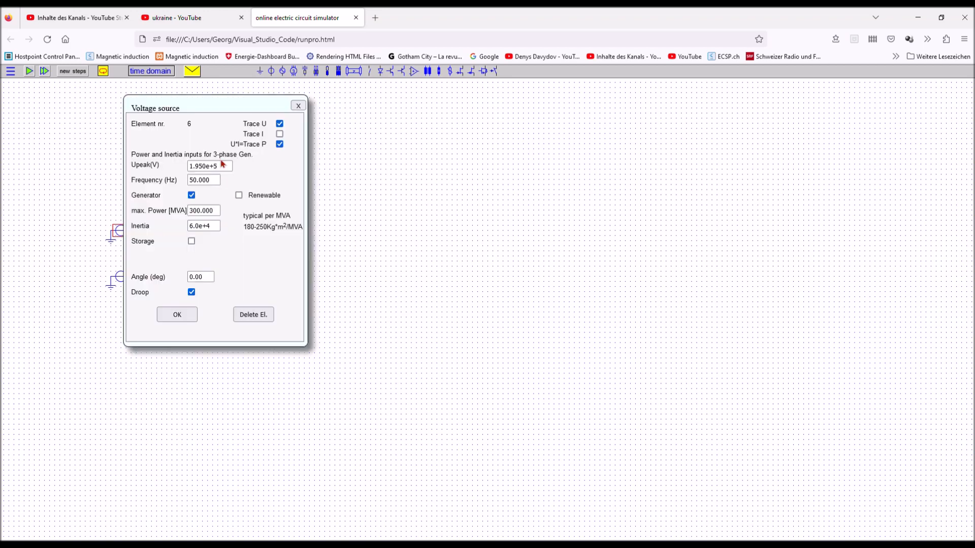
{"action": "left_click", "coordinate": [177, 315]}
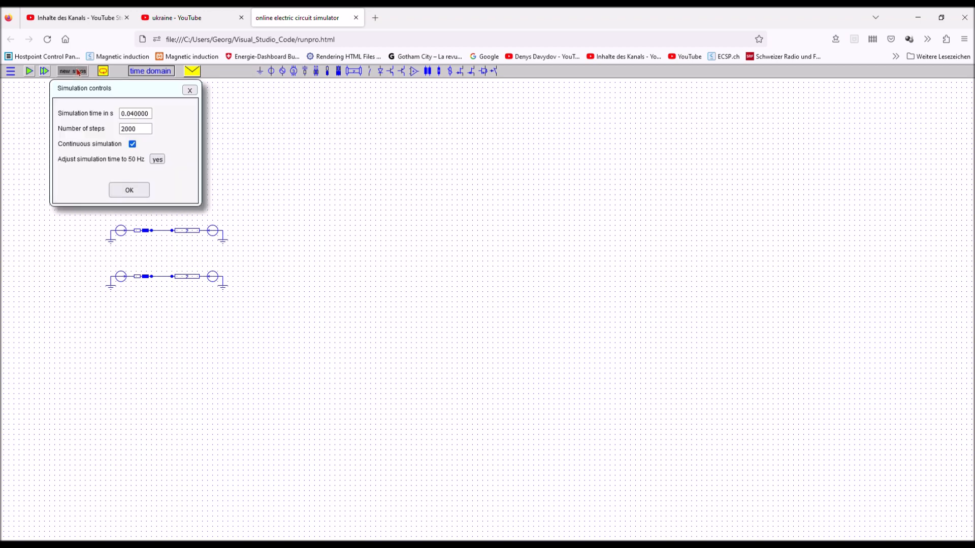
{"action": "left_click", "coordinate": [129, 190]}
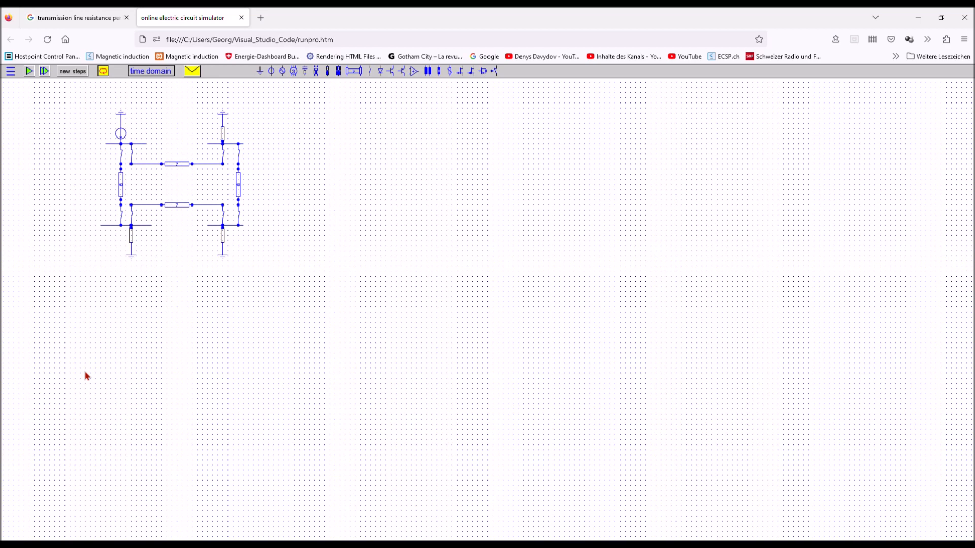
{"action": "mouse_move", "coordinate": [19, 80]}
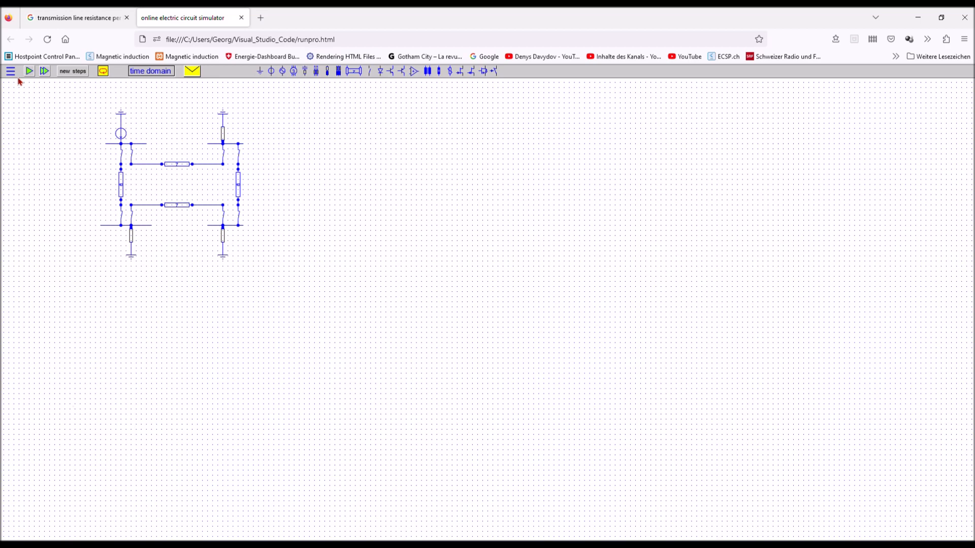
Step: Briefly show and hide element values on the grid, then start the time-domain simulation
{"action": "left_click", "coordinate": [9, 70]}
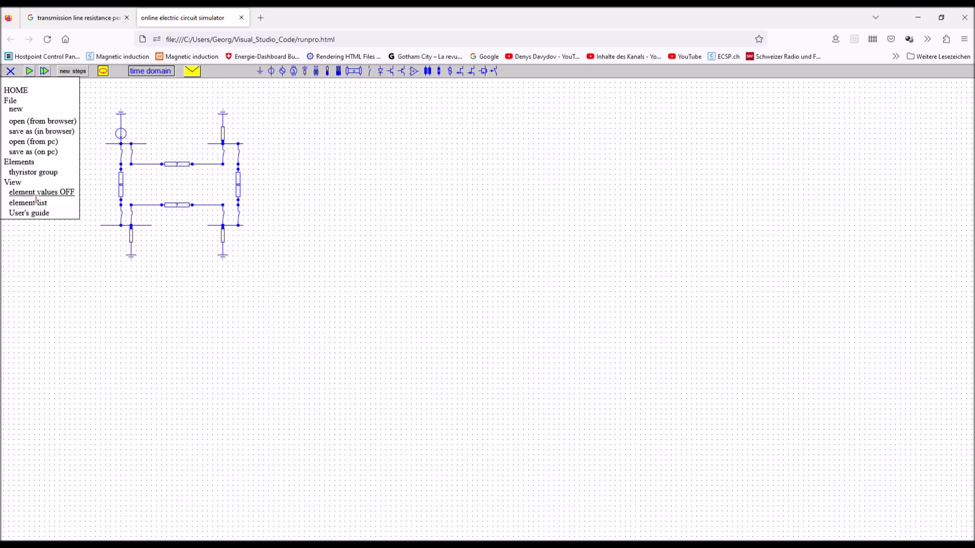
{"action": "left_click", "coordinate": [41, 192]}
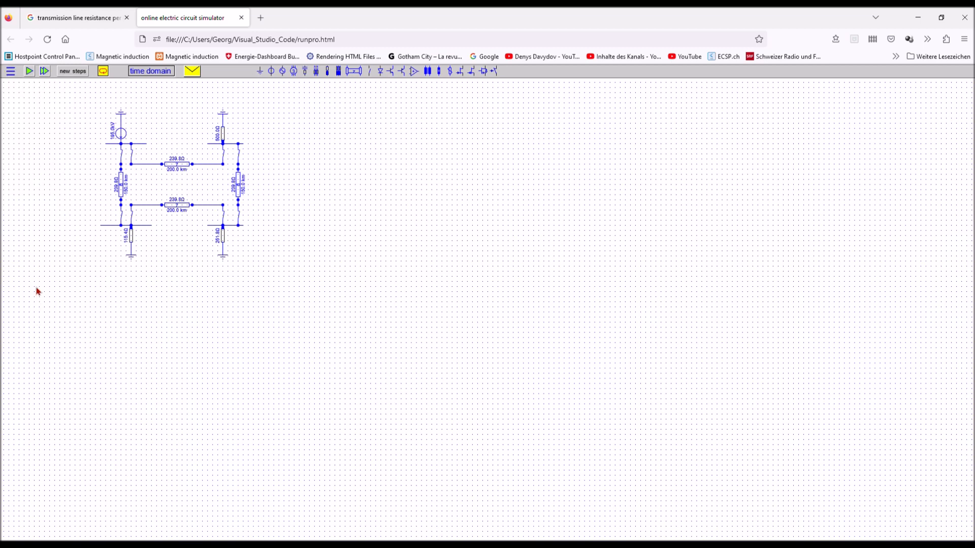
{"action": "left_click", "coordinate": [11, 70]}
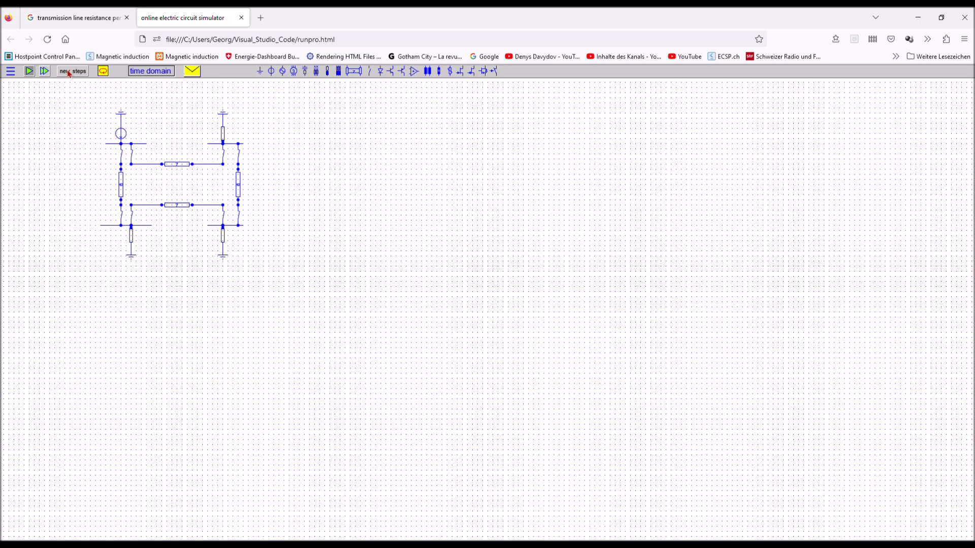
{"action": "left_click", "coordinate": [30, 70]}
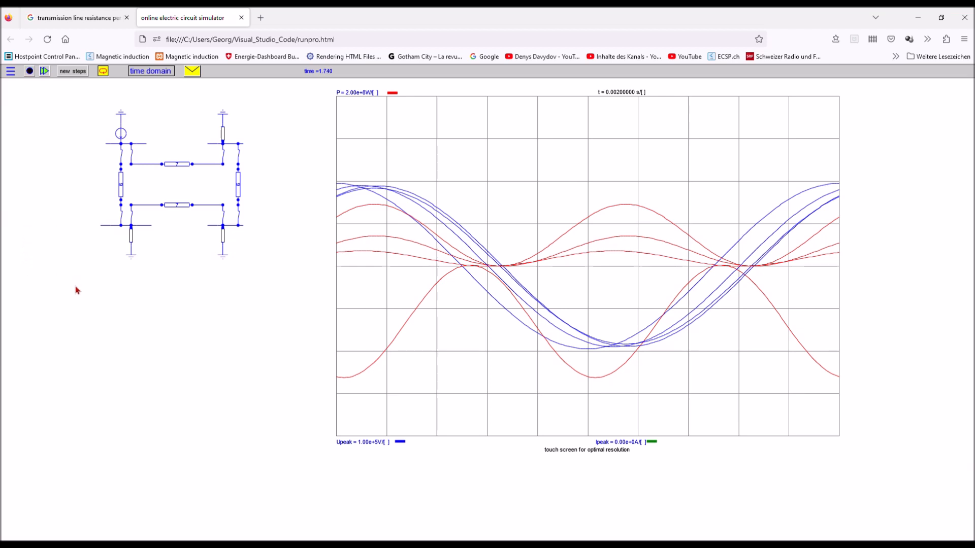
Step: Mark source 1 as a generator, run the continuous simulation, then stop it
{"action": "left_click", "coordinate": [29, 71]}
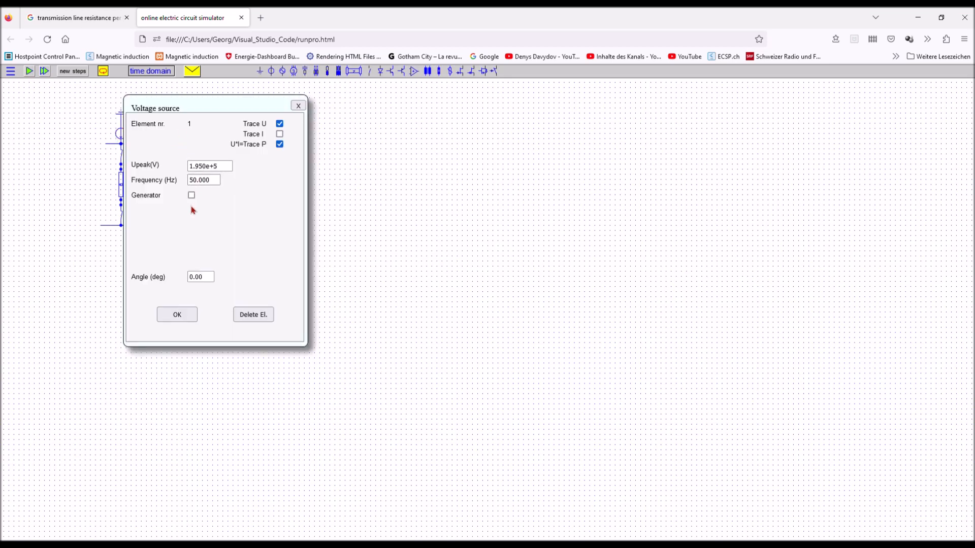
{"action": "left_click", "coordinate": [192, 194]}
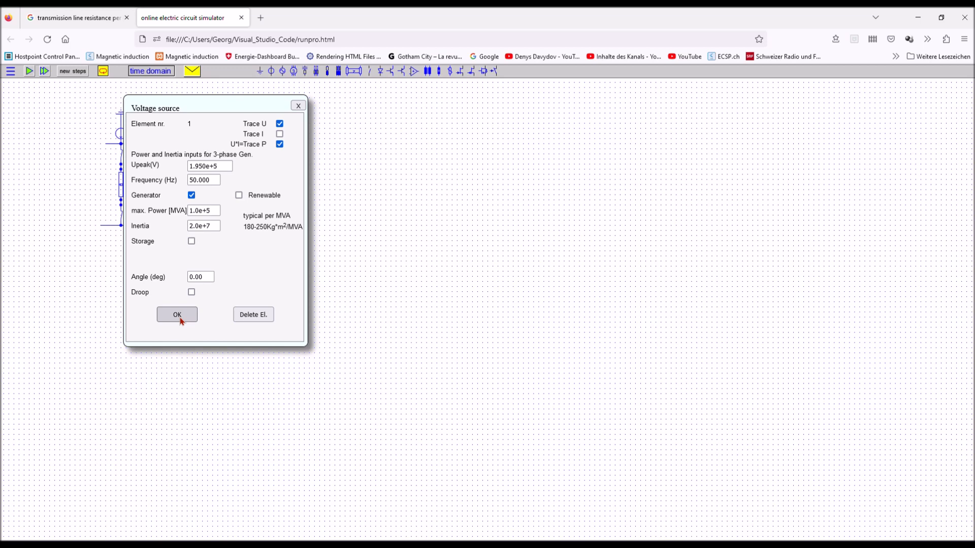
{"action": "left_click", "coordinate": [177, 314]}
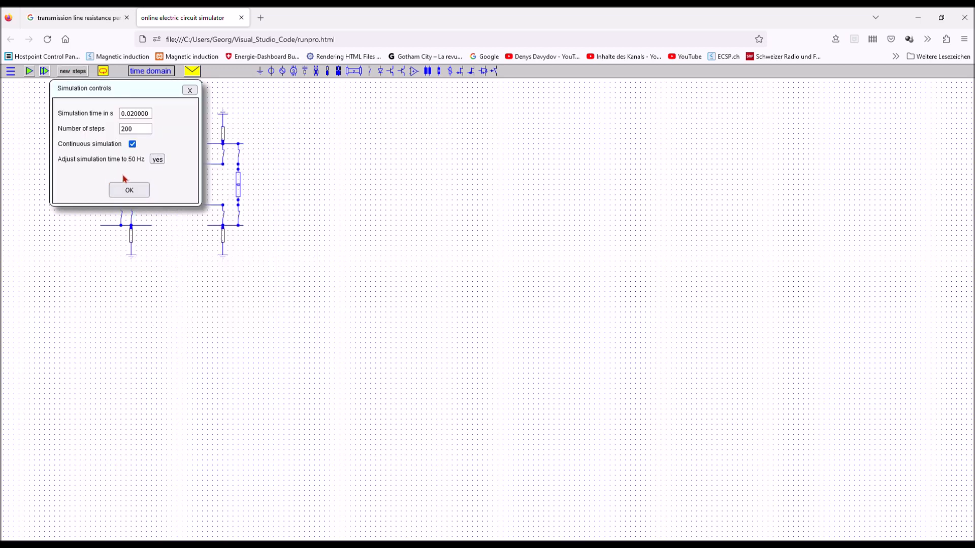
{"action": "left_click", "coordinate": [128, 190]}
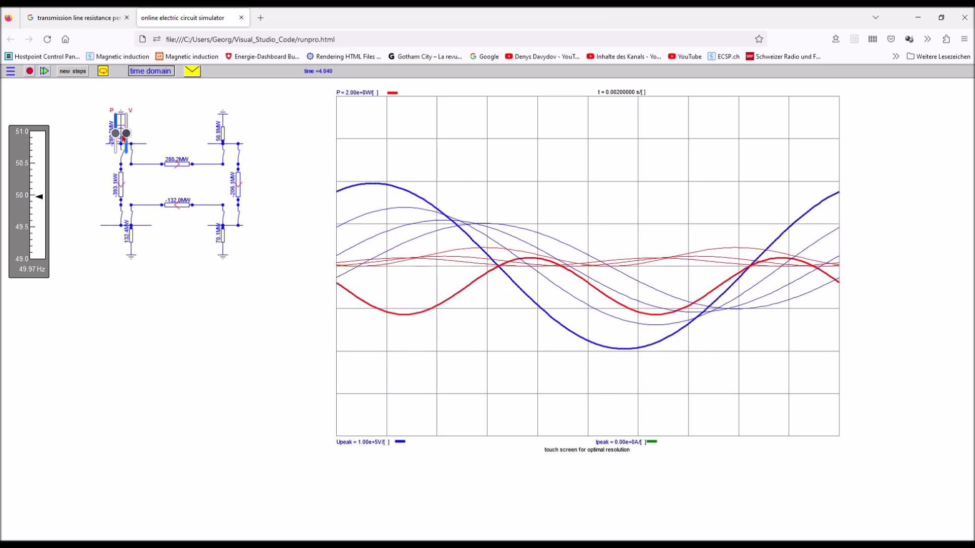
{"action": "left_click", "coordinate": [30, 70]}
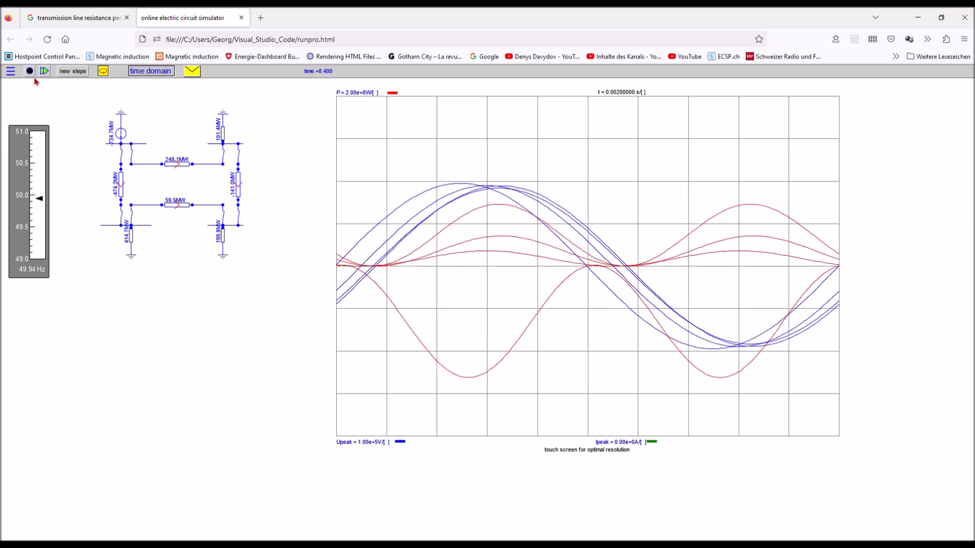
{"action": "left_click", "coordinate": [29, 70]}
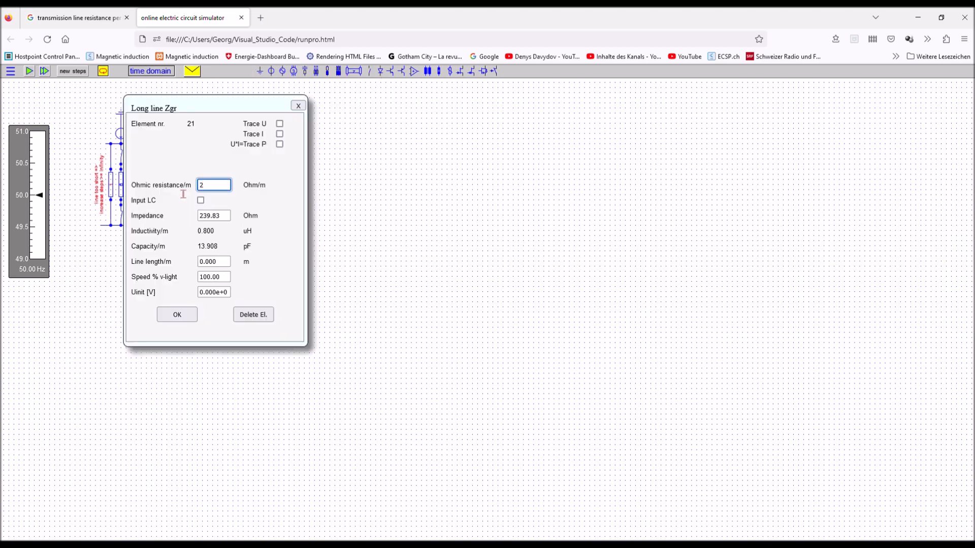
Step: Enter the new per-metre line resistance and run the time-domain simulation
{"action": "type", "text": "E-"}
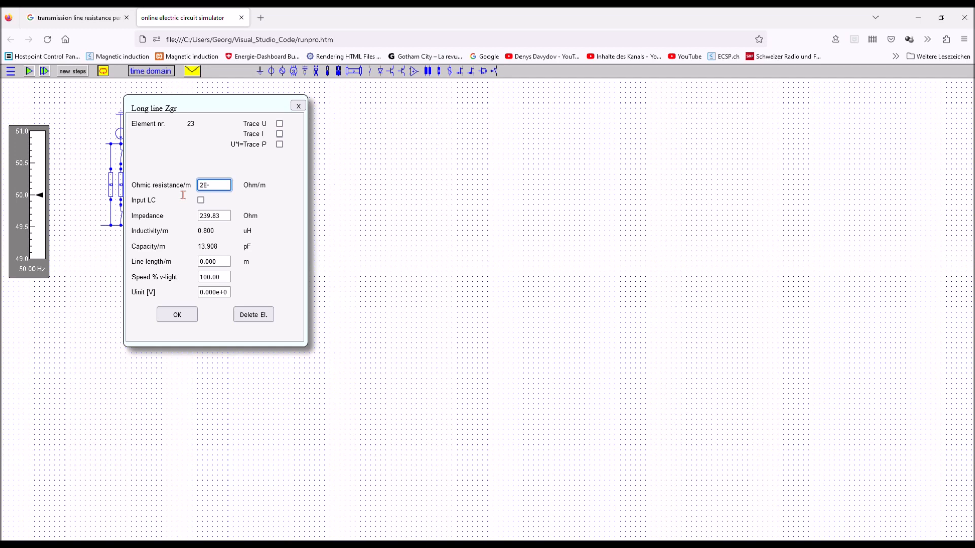
{"action": "left_click", "coordinate": [177, 315]}
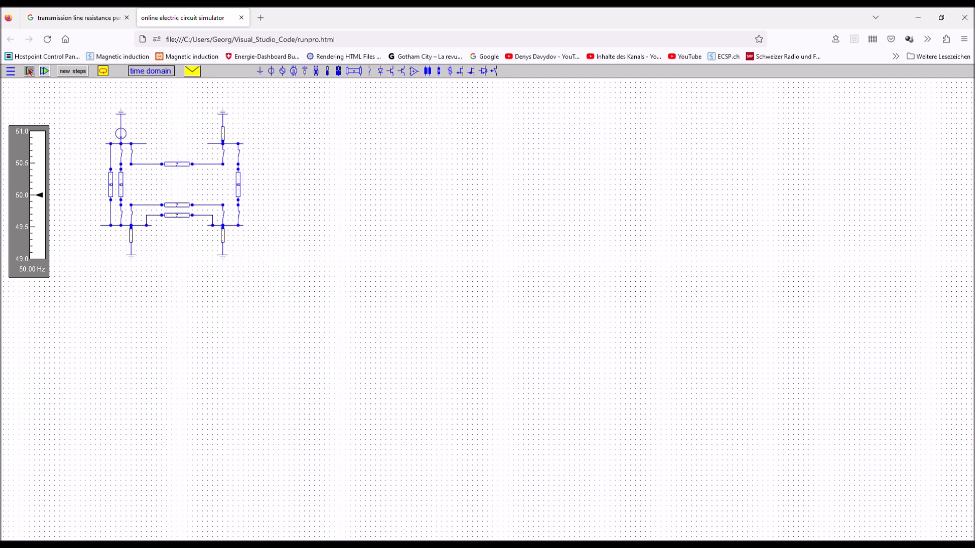
{"action": "left_click", "coordinate": [44, 71]}
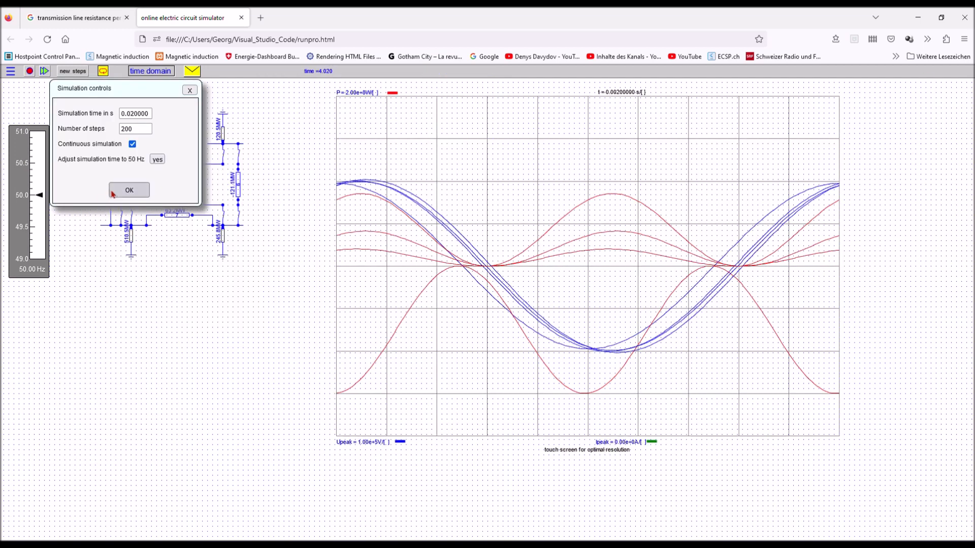
{"action": "left_click", "coordinate": [128, 189]}
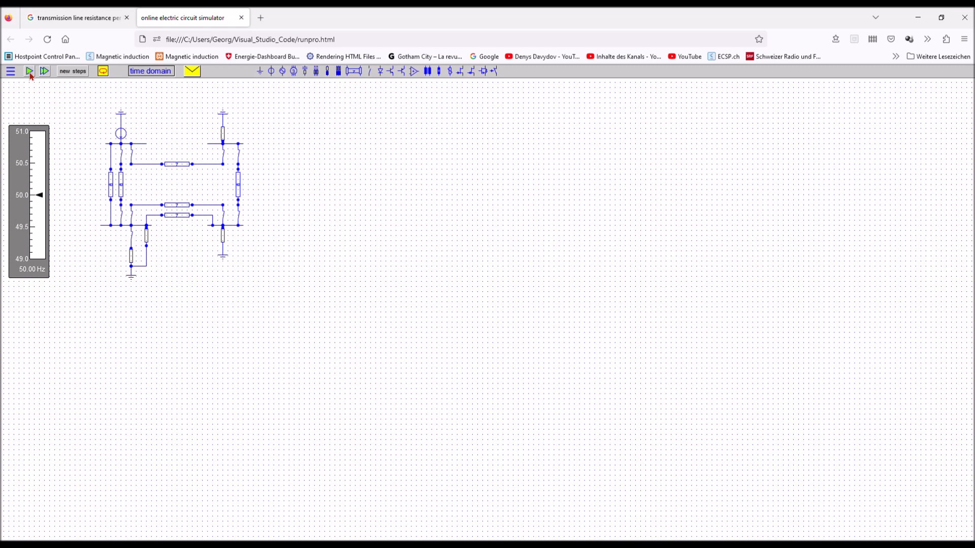
Step: Rerun the simulation with the added reactor branch and stop it
{"action": "left_click", "coordinate": [44, 70]}
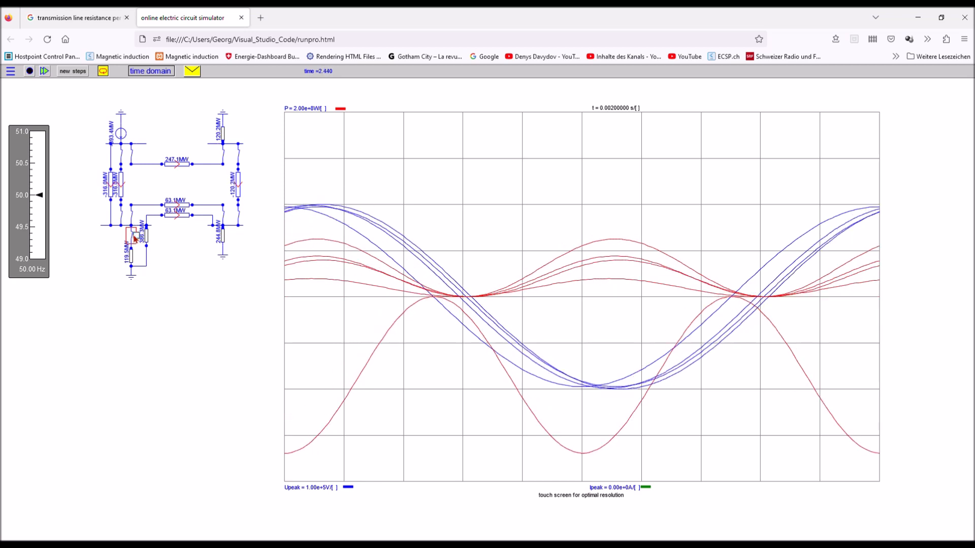
{"action": "left_click", "coordinate": [29, 70]}
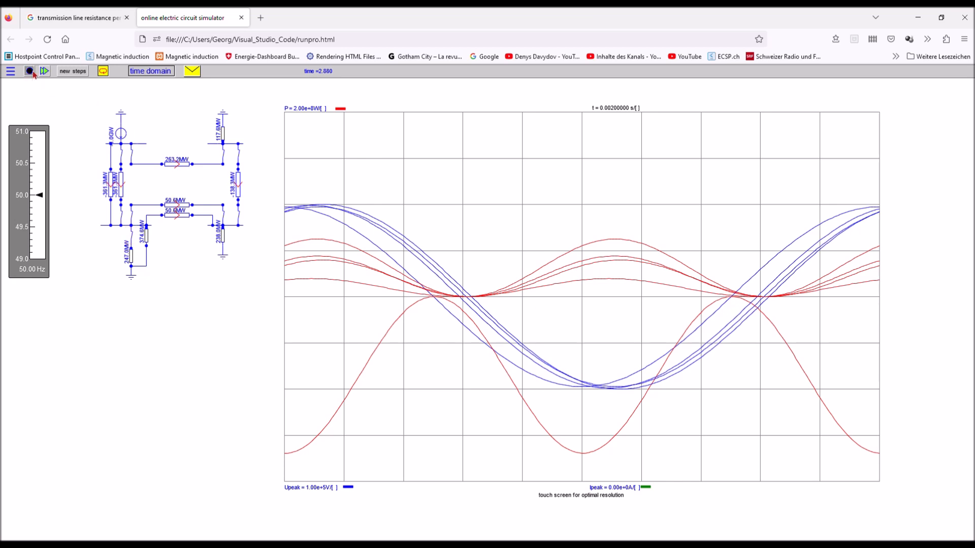
{"action": "left_click", "coordinate": [29, 71]}
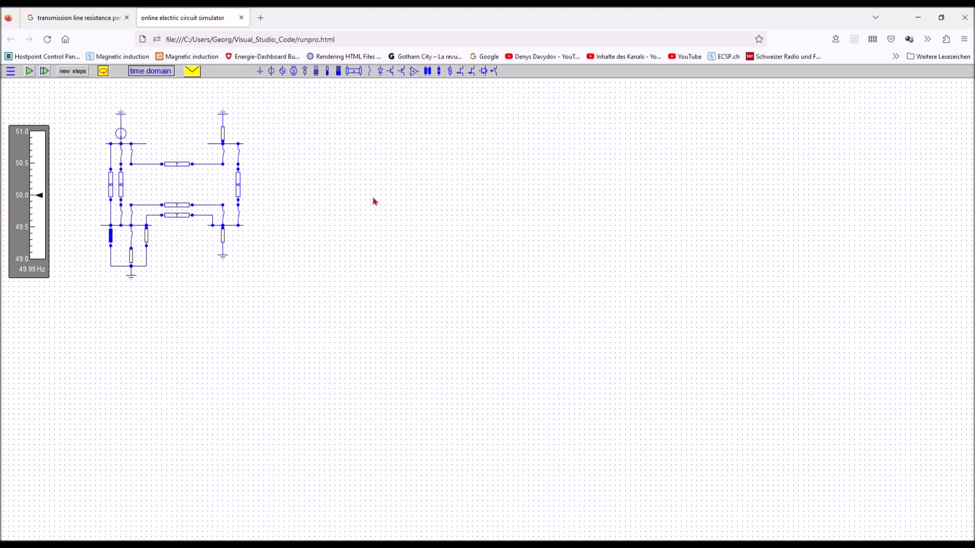
{"action": "mouse_move", "coordinate": [9, 46]}
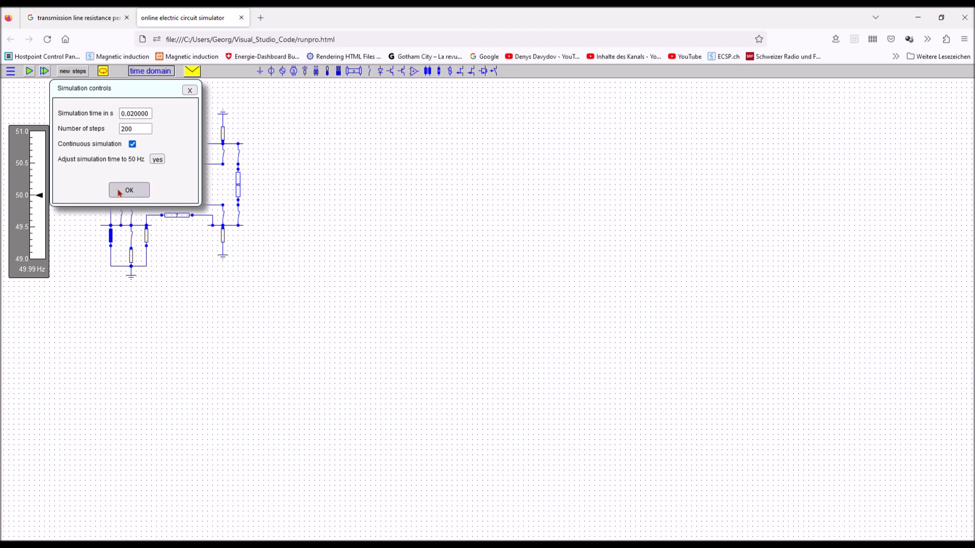
Step: Run the time-domain simulation of the four-bus grid and stop it
{"action": "left_click", "coordinate": [129, 189]}
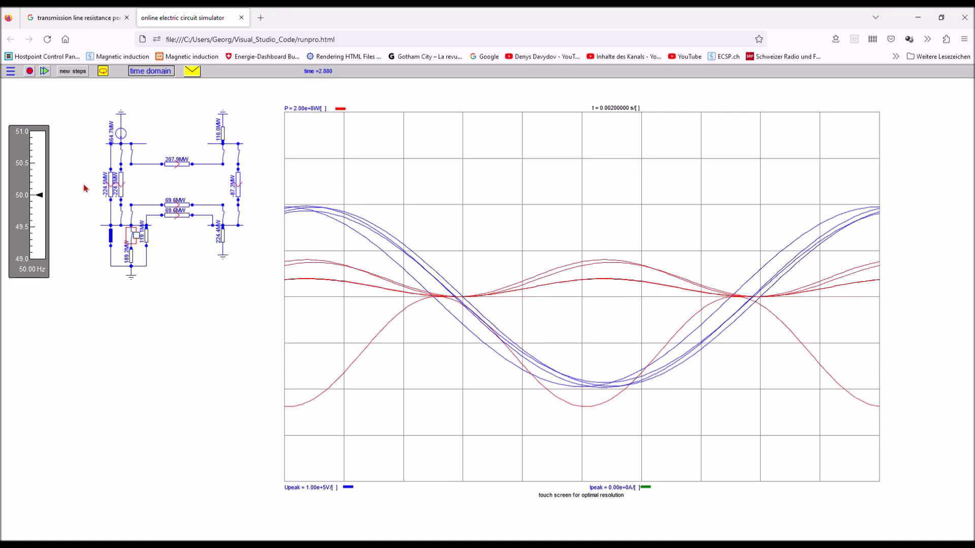
{"action": "left_click", "coordinate": [29, 70]}
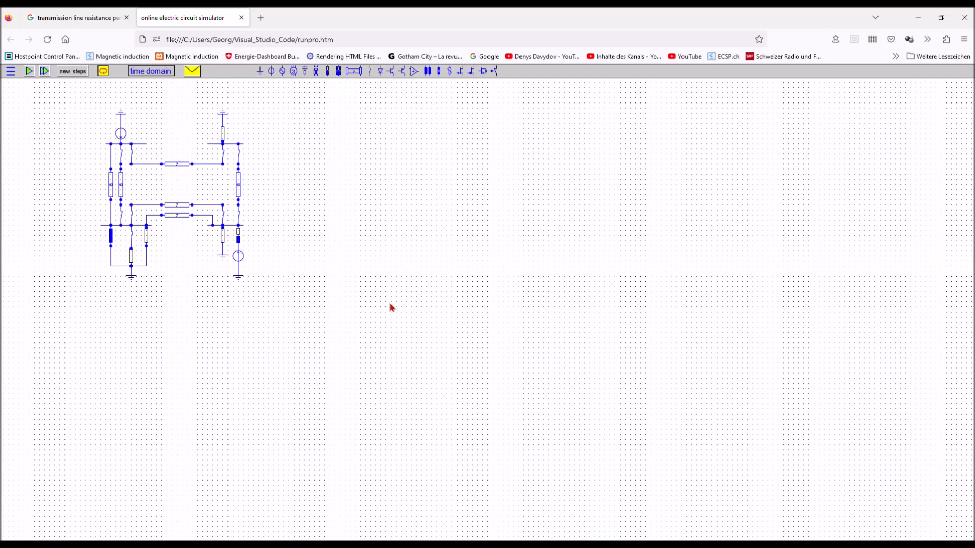
{"action": "mouse_move", "coordinate": [375, 305]}
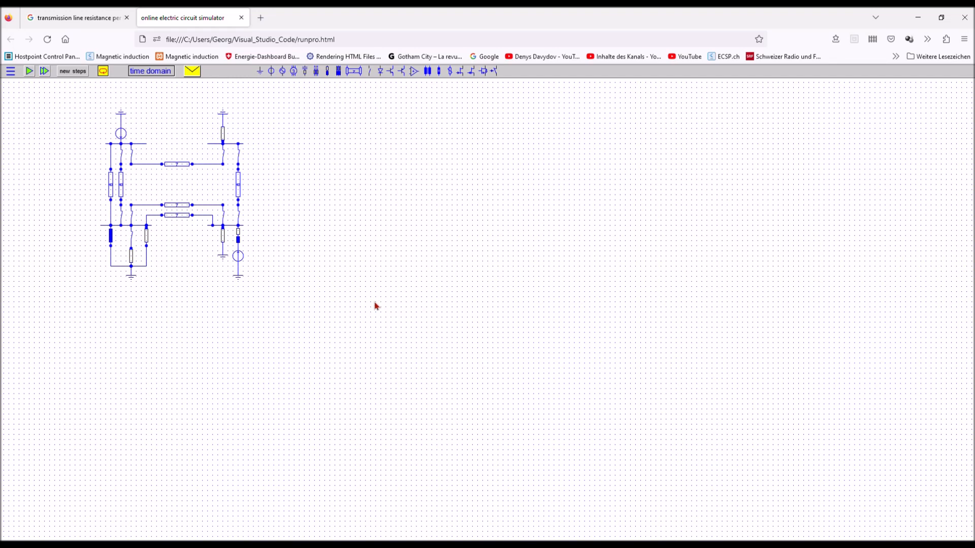
{"action": "mouse_move", "coordinate": [216, 322]}
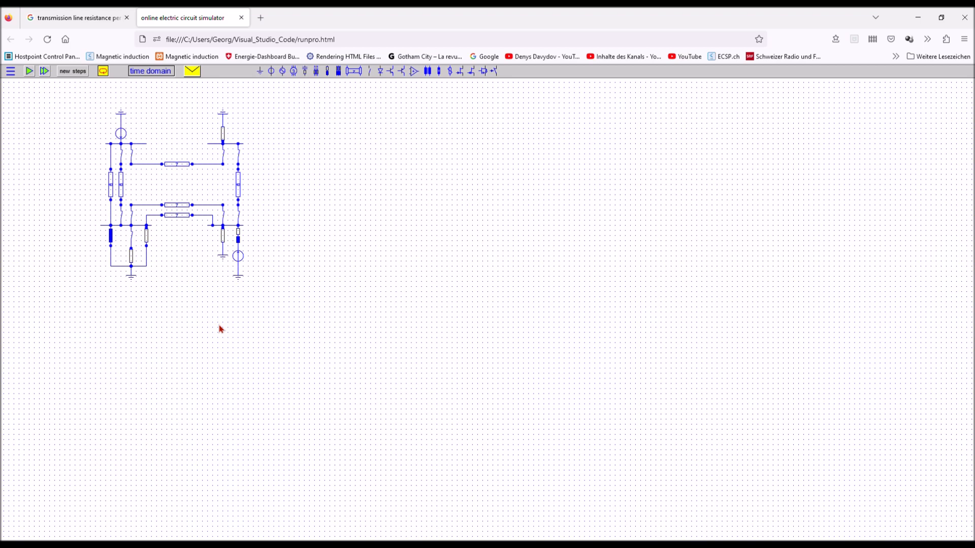
{"action": "mouse_move", "coordinate": [53, 92]}
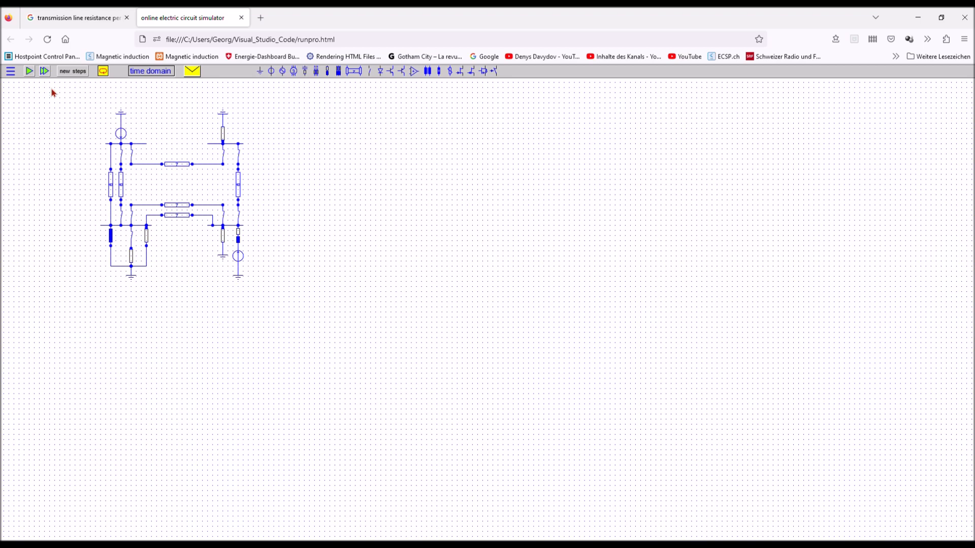
{"action": "left_click", "coordinate": [30, 71]}
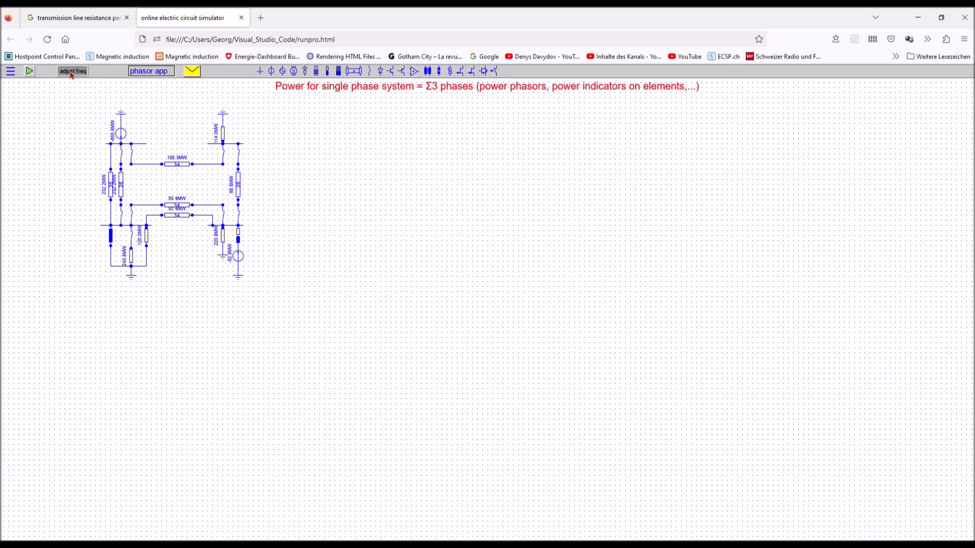
Step: Compute the small grid's power phasors at 50 Hz nominal frequency, then stop the view
{"action": "left_click", "coordinate": [72, 70]}
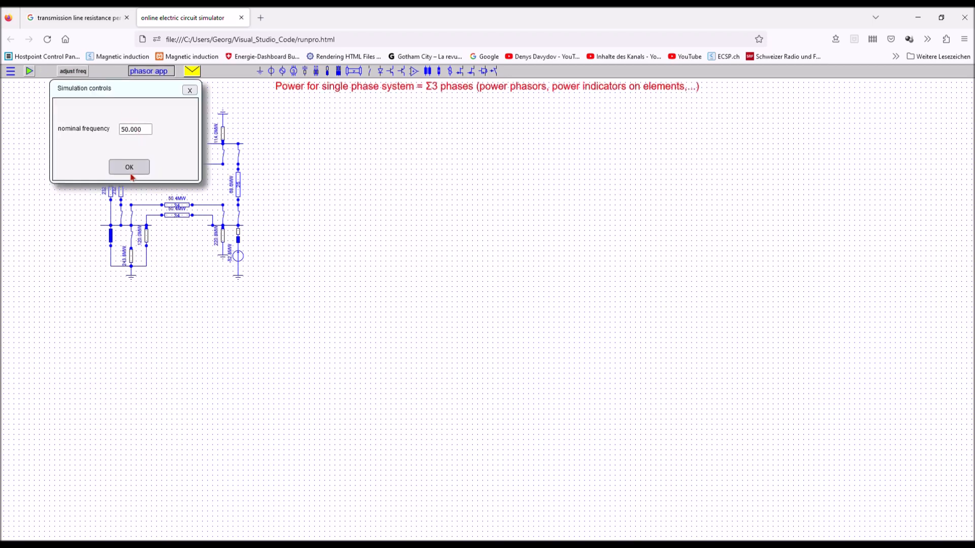
{"action": "left_click", "coordinate": [128, 166]}
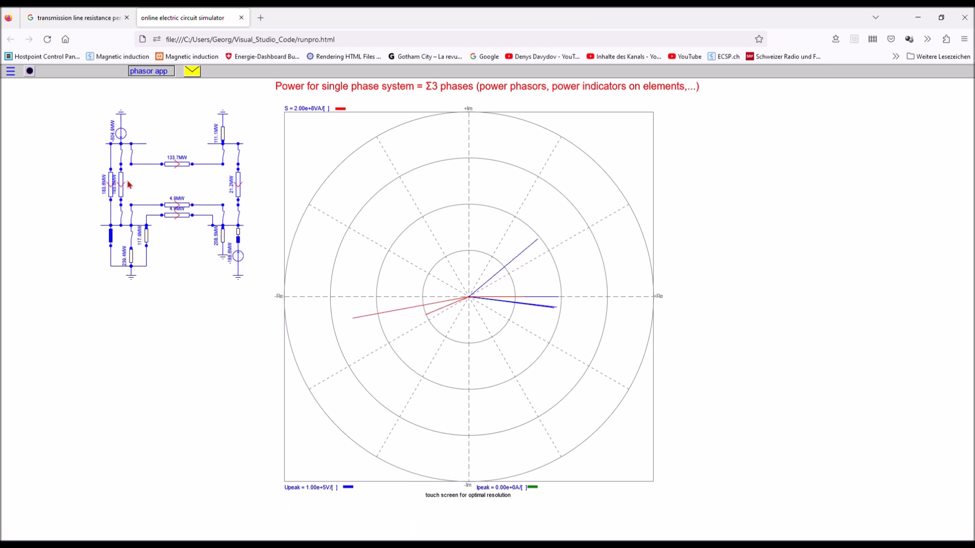
{"action": "left_click", "coordinate": [121, 154]}
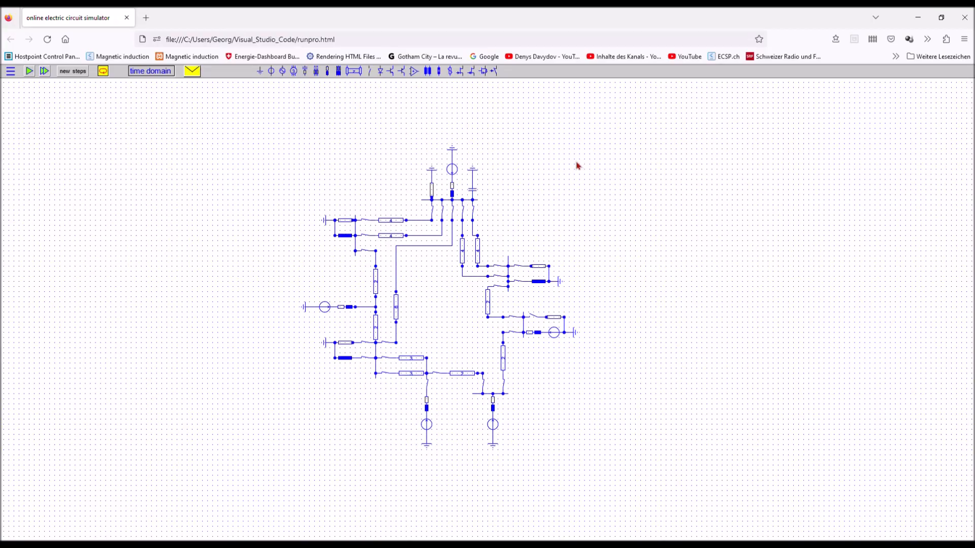
{"action": "mouse_move", "coordinate": [669, 471]}
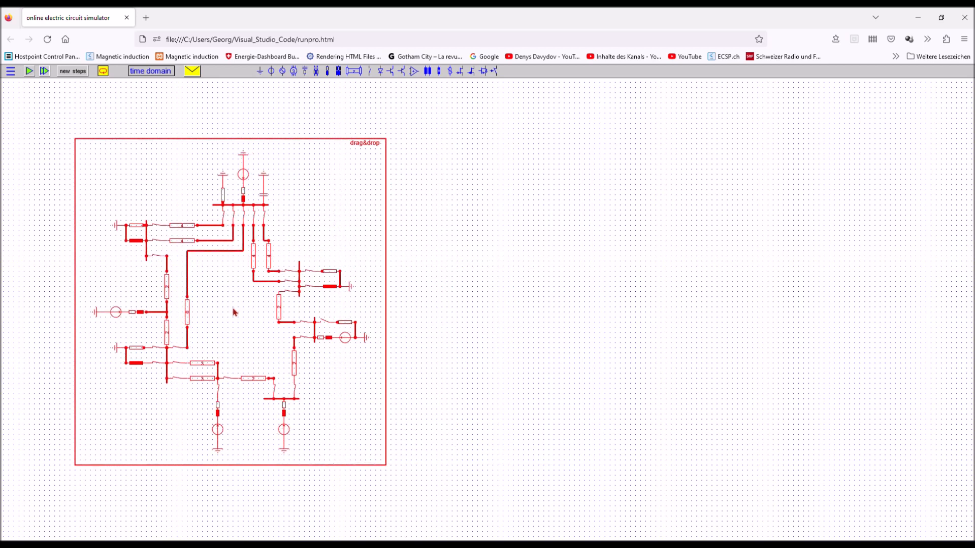
{"action": "mouse_move", "coordinate": [250, 80]}
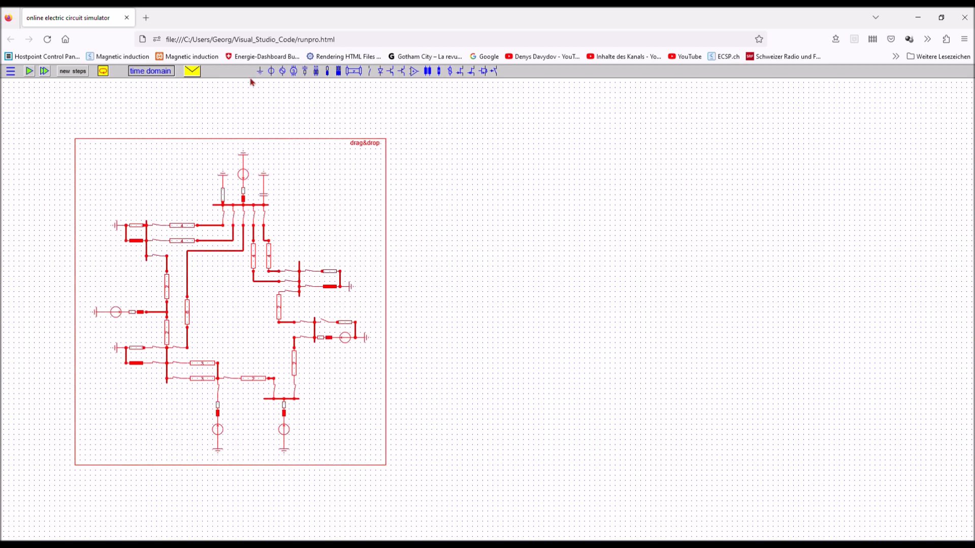
Step: Drop the moved five-source grid at its new spot on the left of the canvas
{"action": "left_click", "coordinate": [72, 70]}
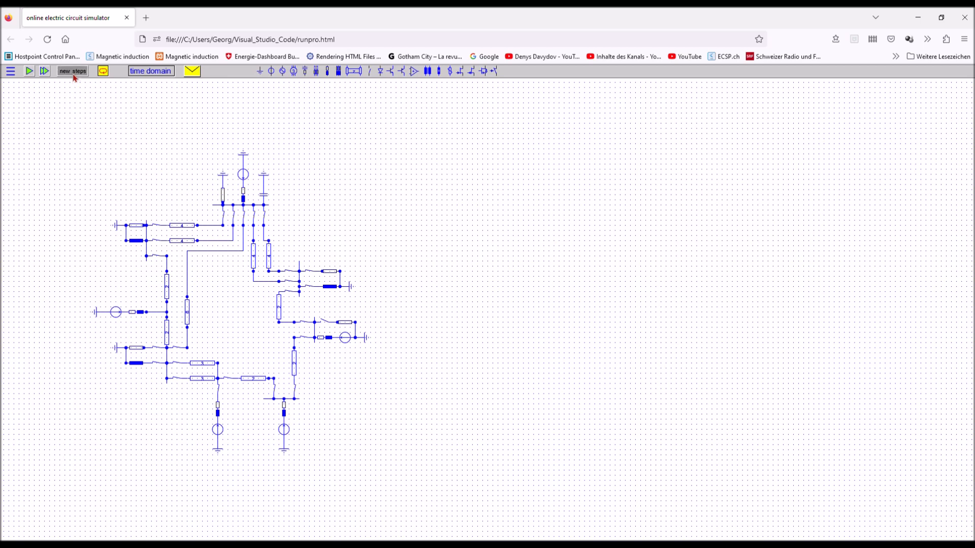